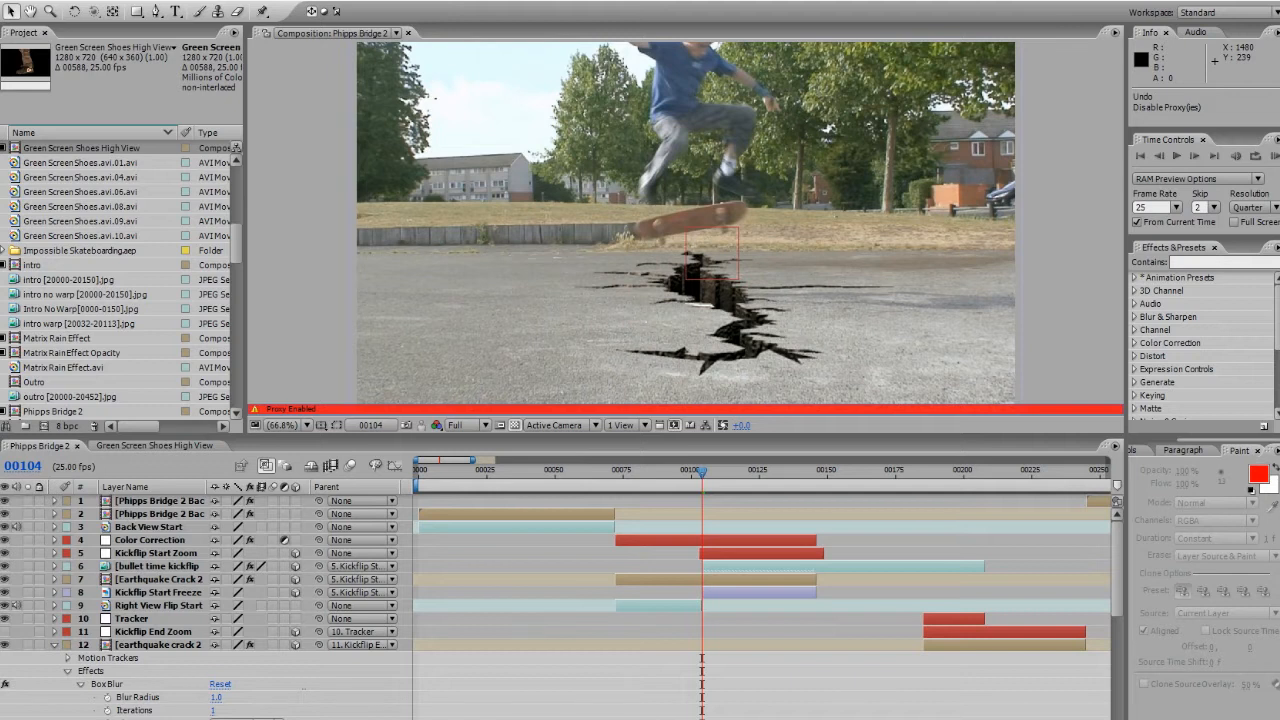
{"action": "mouse_move", "coordinate": [994, 696]}
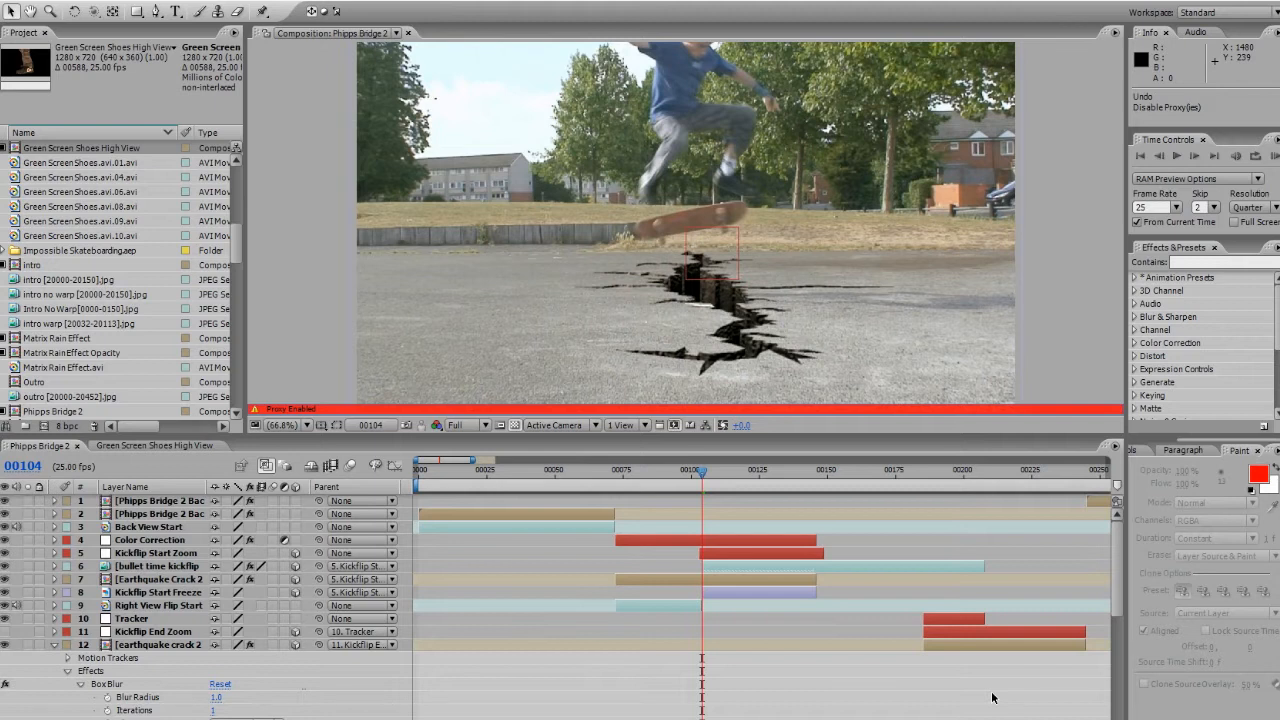
{"action": "mouse_move", "coordinate": [824, 576]}
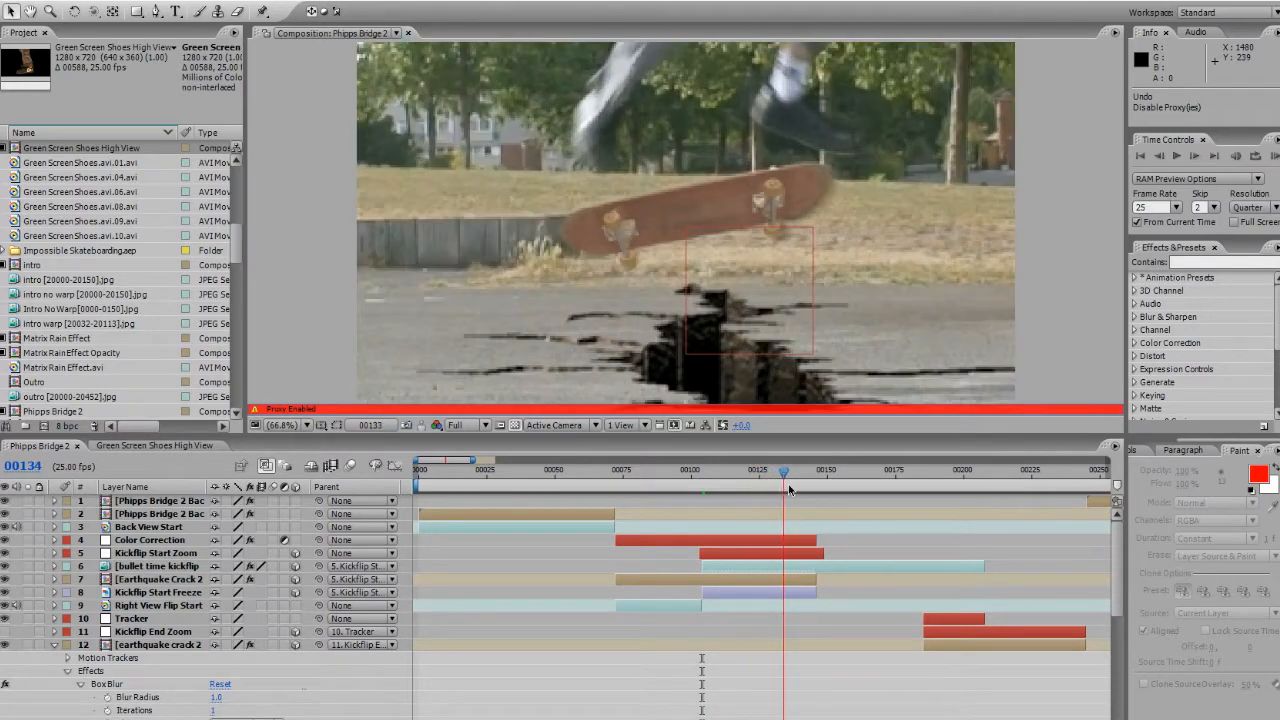
- Scrub the preview from the skater leaving the board into the slow-motion board close-up
{"action": "left_click", "coordinate": [784, 470]}
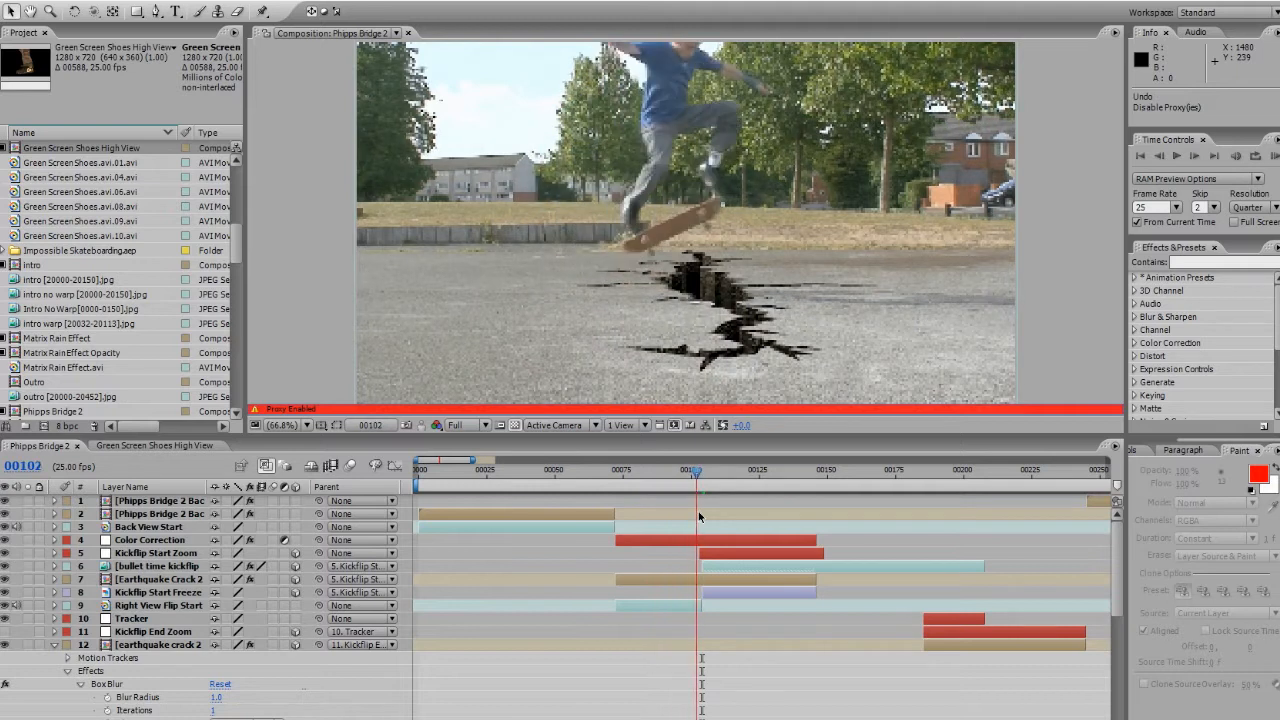
{"action": "left_click", "coordinate": [710, 470]}
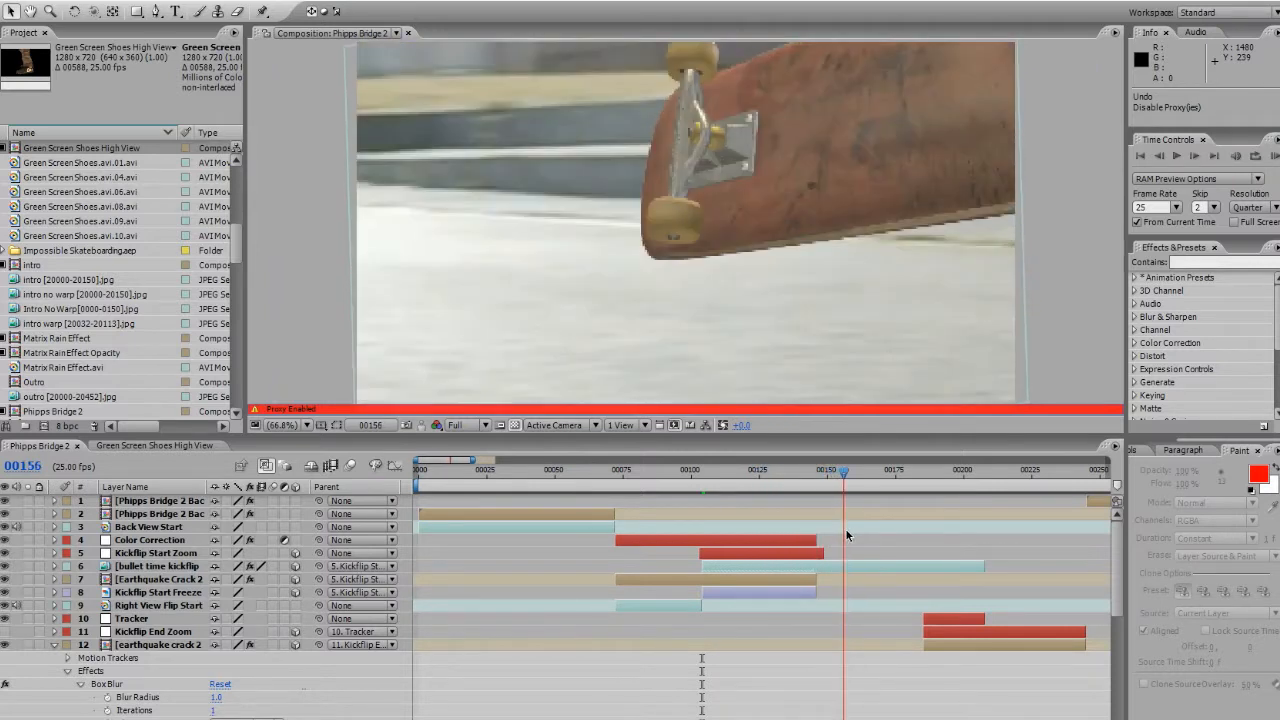
{"action": "left_click", "coordinate": [852, 470]}
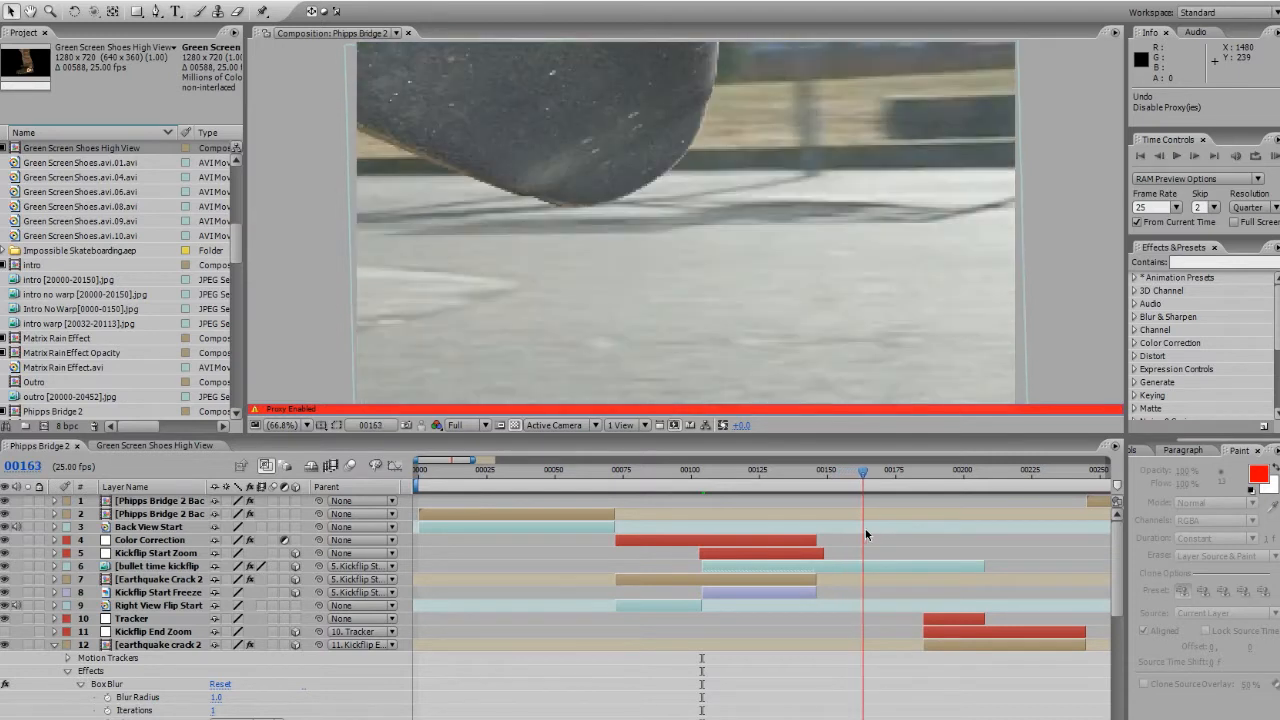
{"action": "left_click_drag", "start_coordinate": [864, 468], "coordinate": [882, 468]}
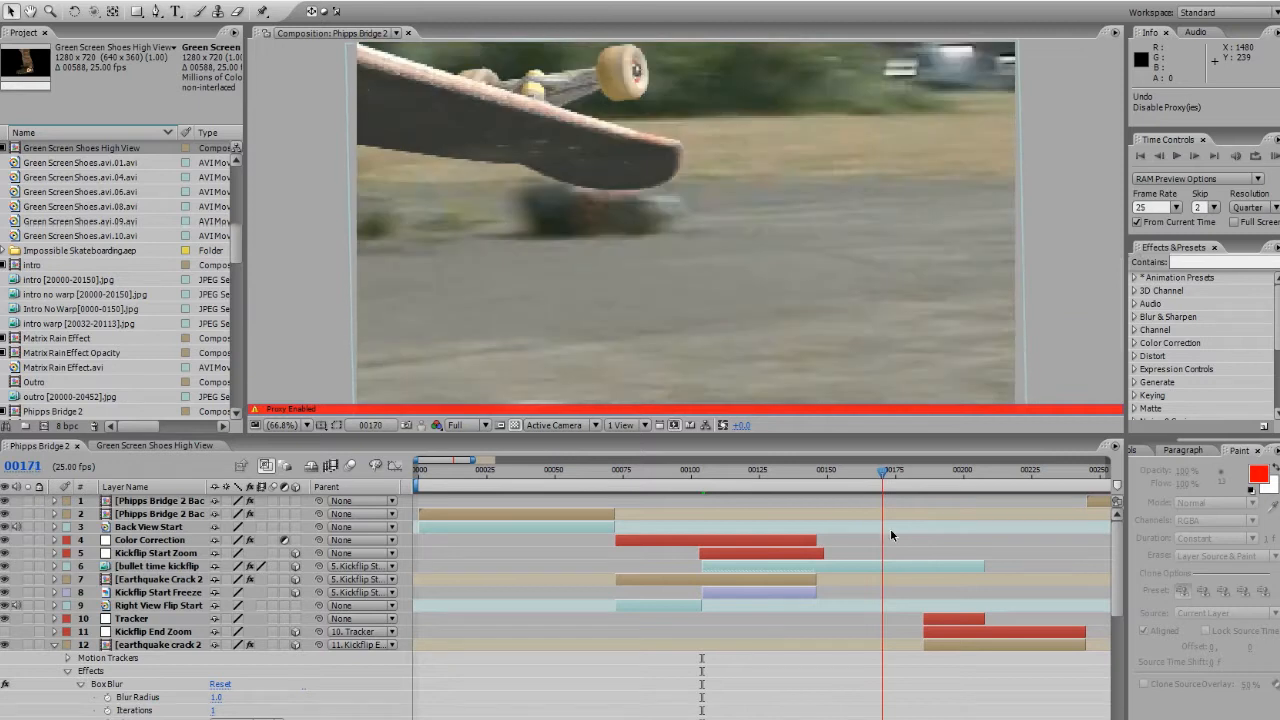
- Preview the board over the cracked ground and back through its mid-spin frames
{"action": "left_click", "coordinate": [960, 468]}
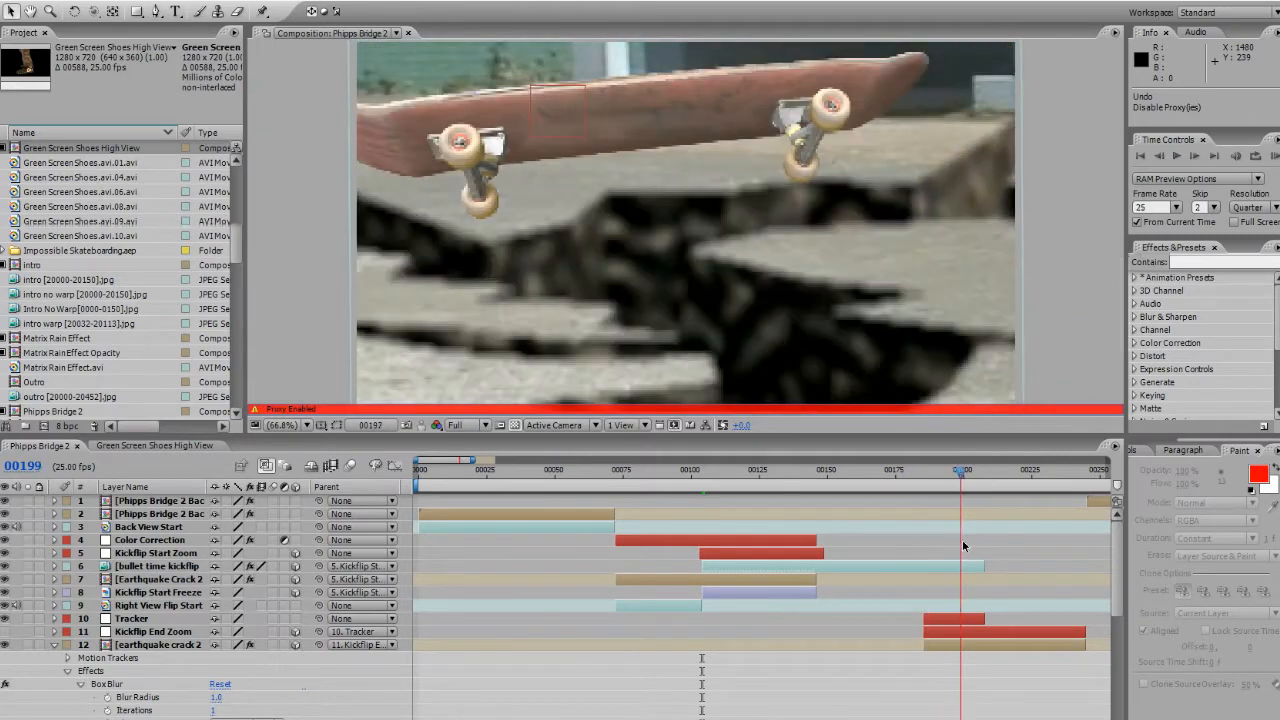
{"action": "left_click_drag", "start_coordinate": [962, 468], "coordinate": [1032, 468]}
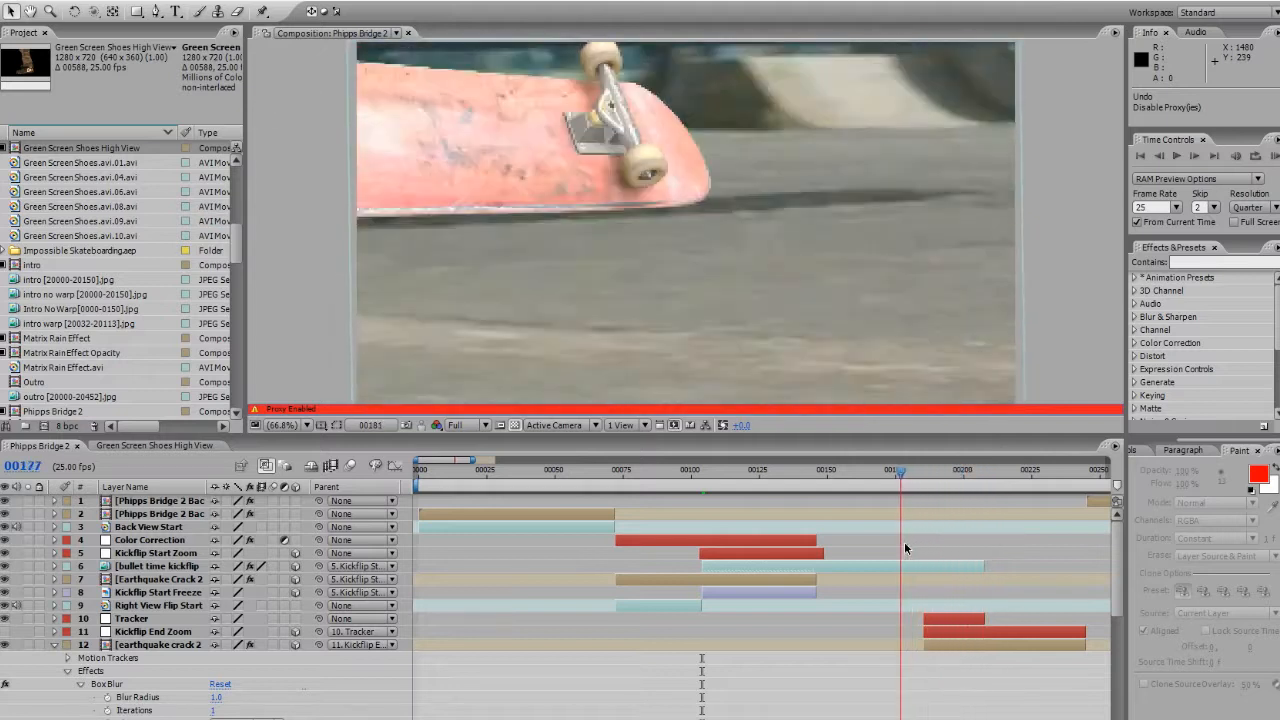
{"action": "left_click", "coordinate": [784, 468]}
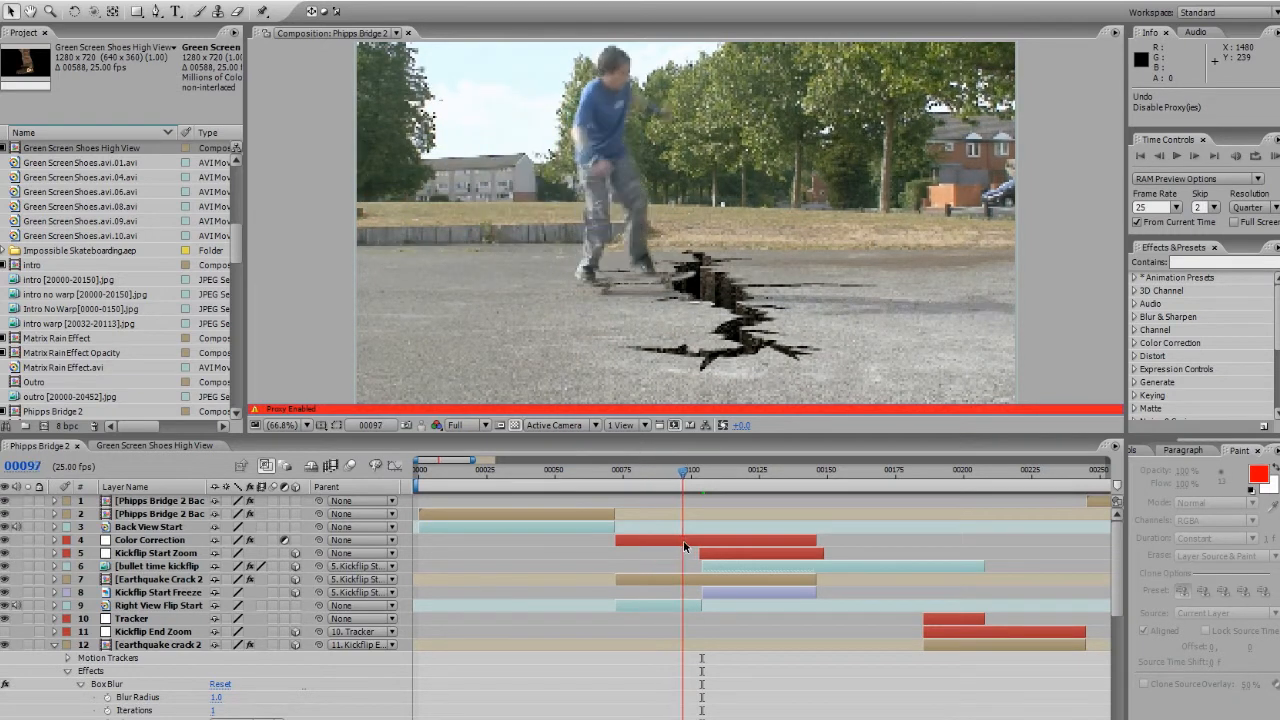
- Scrub from the run-up through the board levelling out to the landing beside the crack
{"action": "left_click_drag", "start_coordinate": [684, 470], "coordinate": [722, 470]}
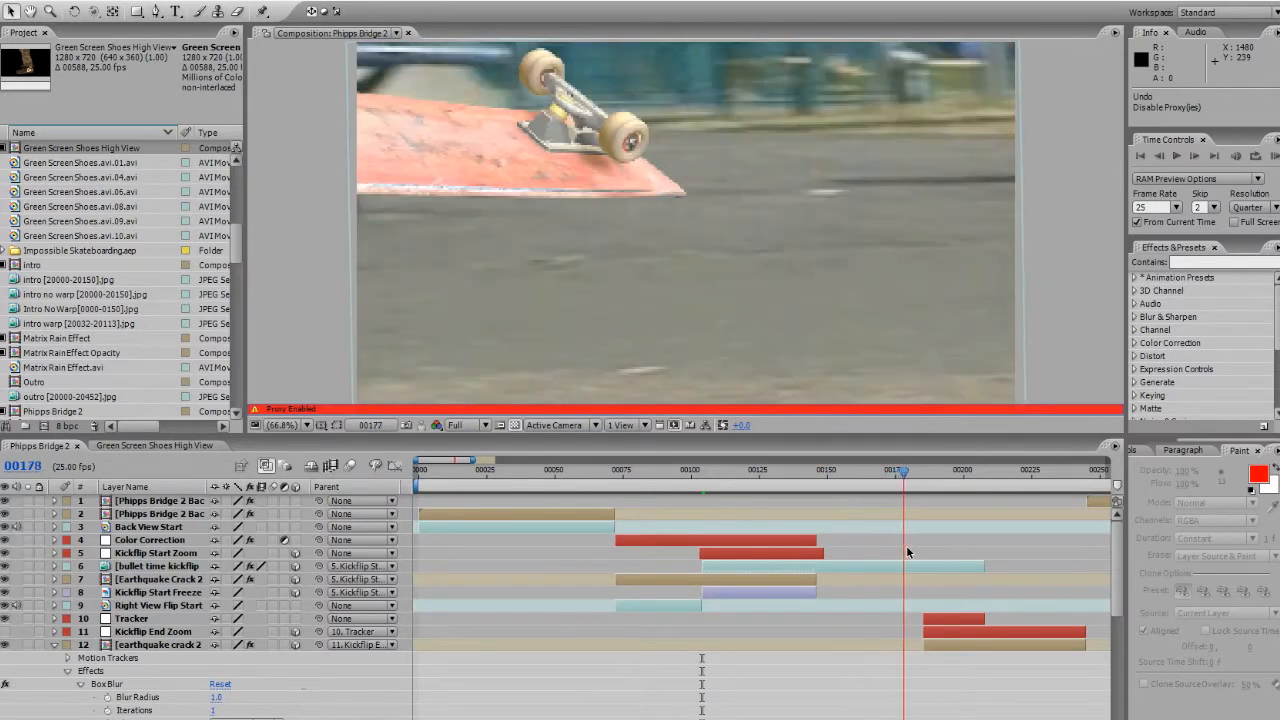
{"action": "left_click_drag", "start_coordinate": [896, 470], "coordinate": [932, 470]}
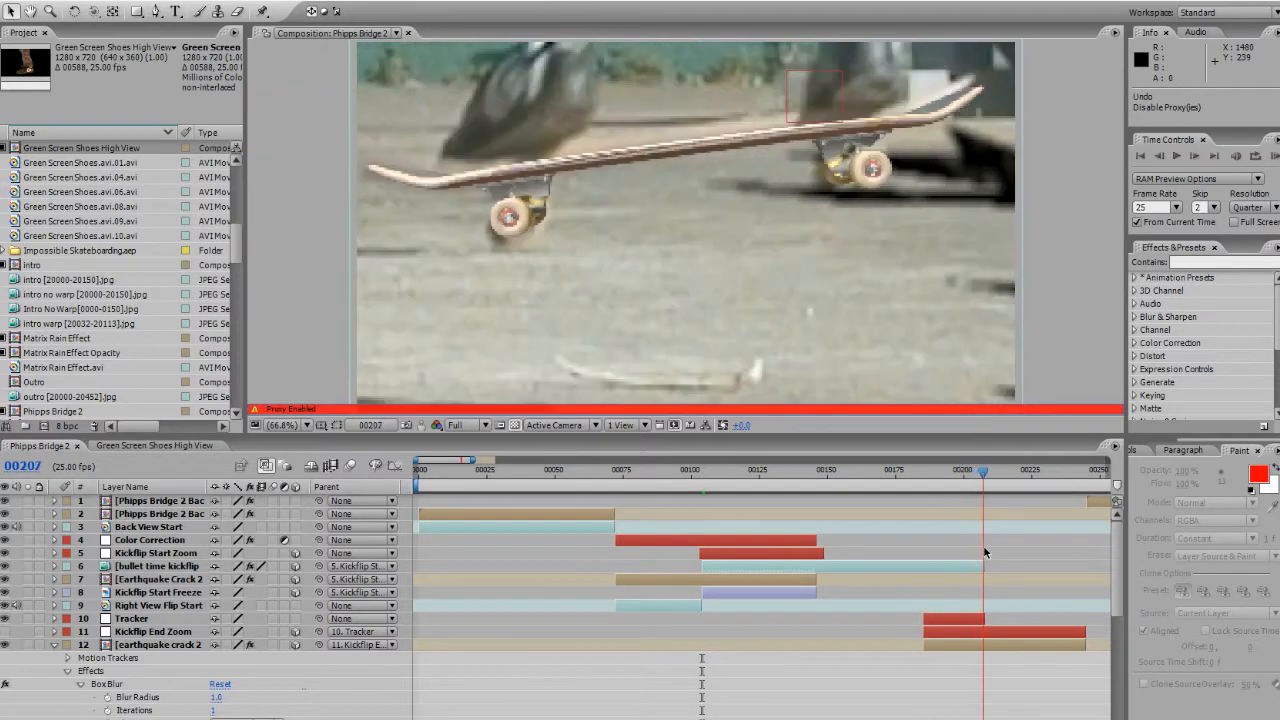
{"action": "left_click_drag", "start_coordinate": [982, 468], "coordinate": [1000, 468]}
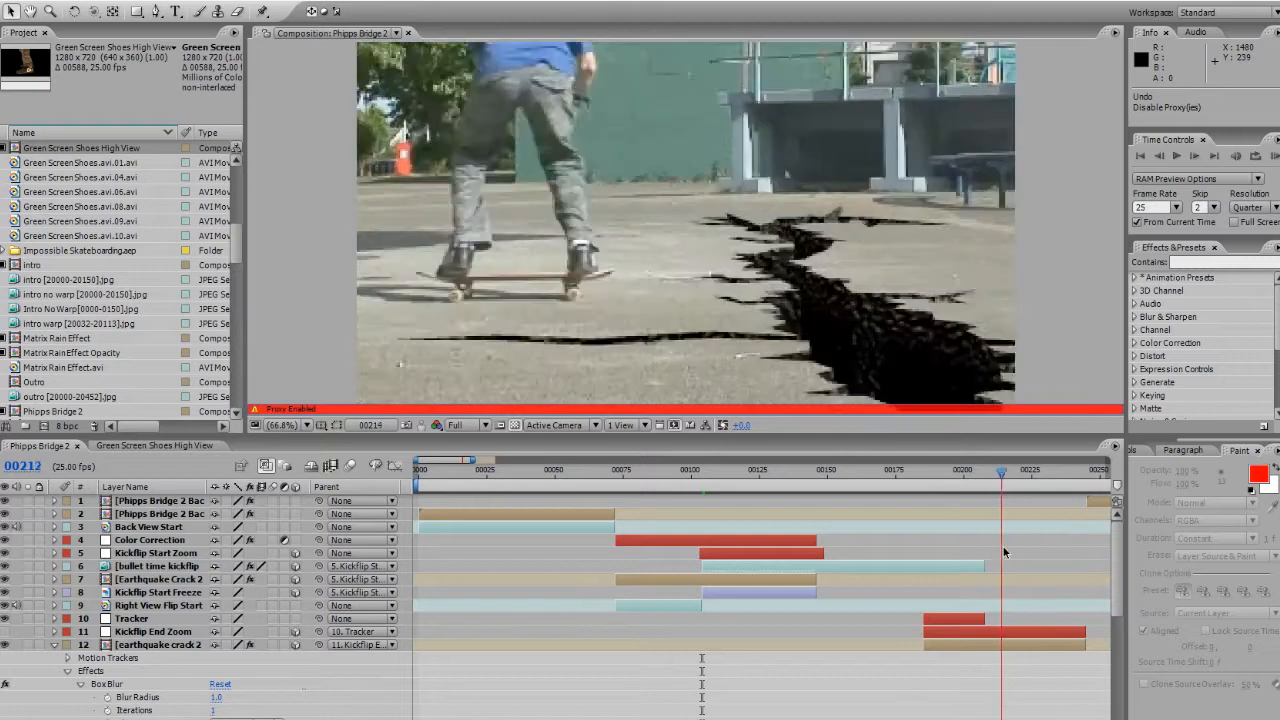
{"action": "left_click", "coordinate": [810, 470]}
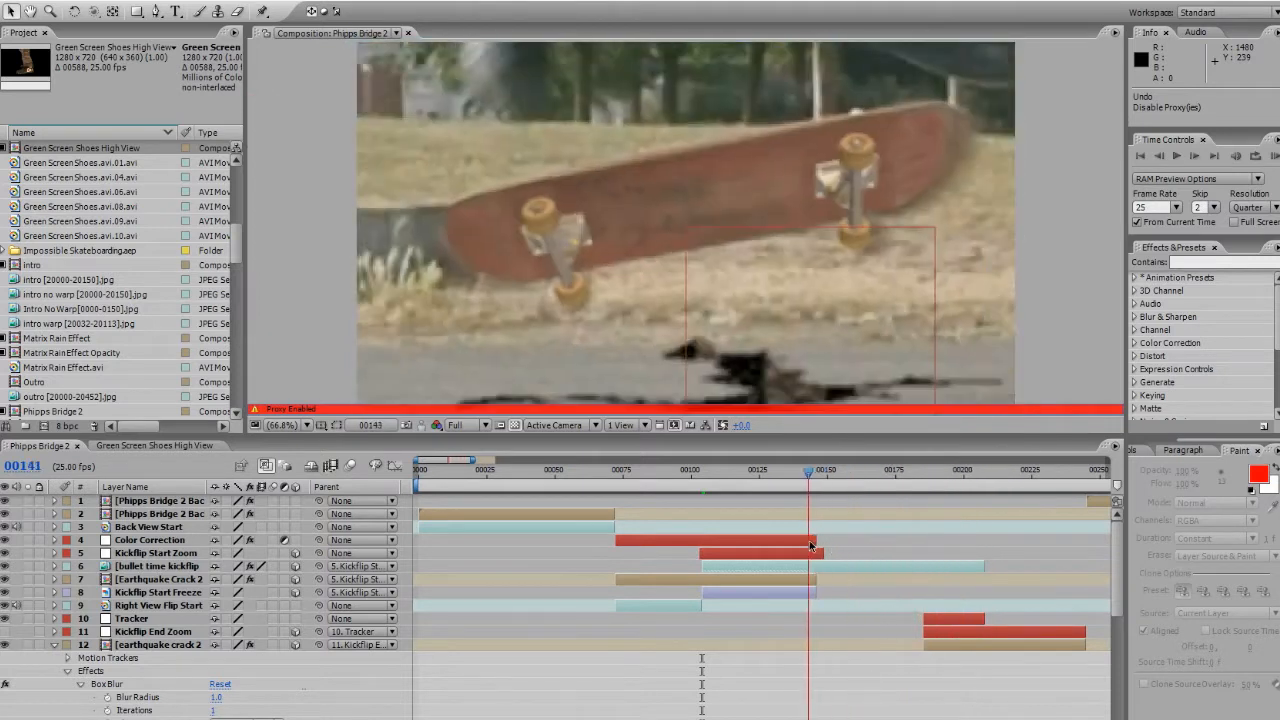
{"action": "left_click", "coordinate": [690, 468]}
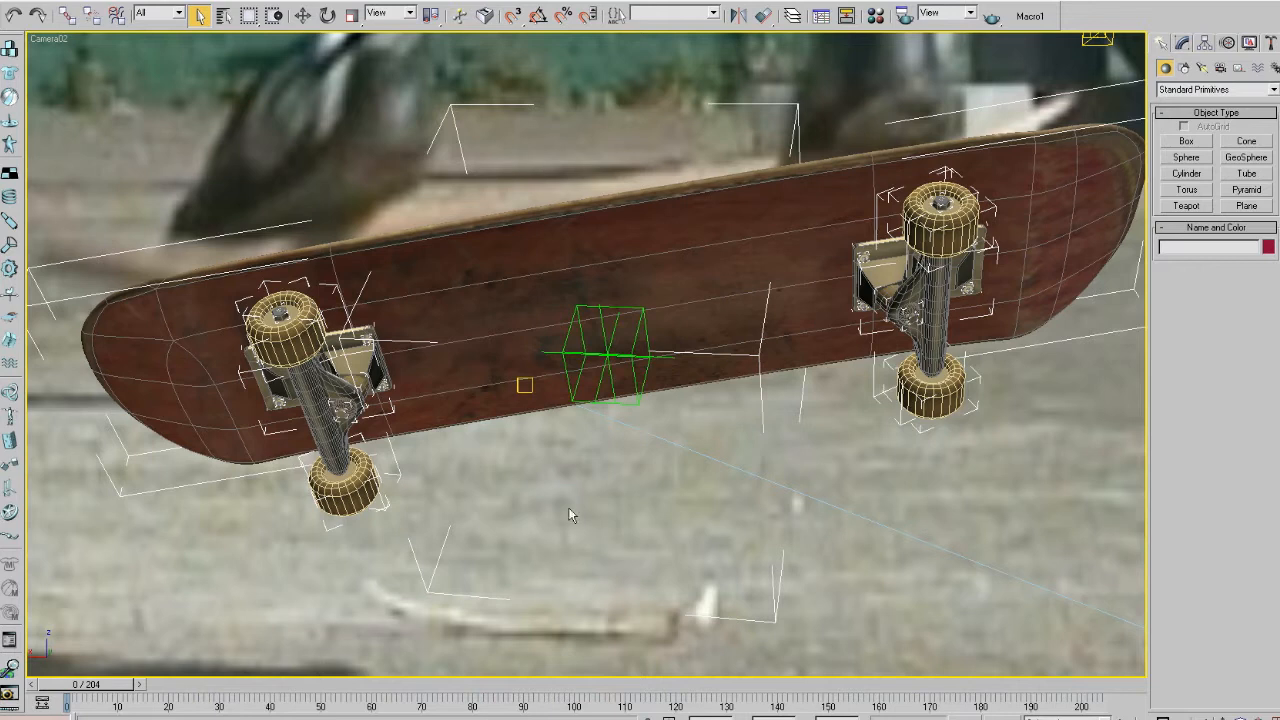
{"action": "mouse_move", "coordinate": [848, 532]}
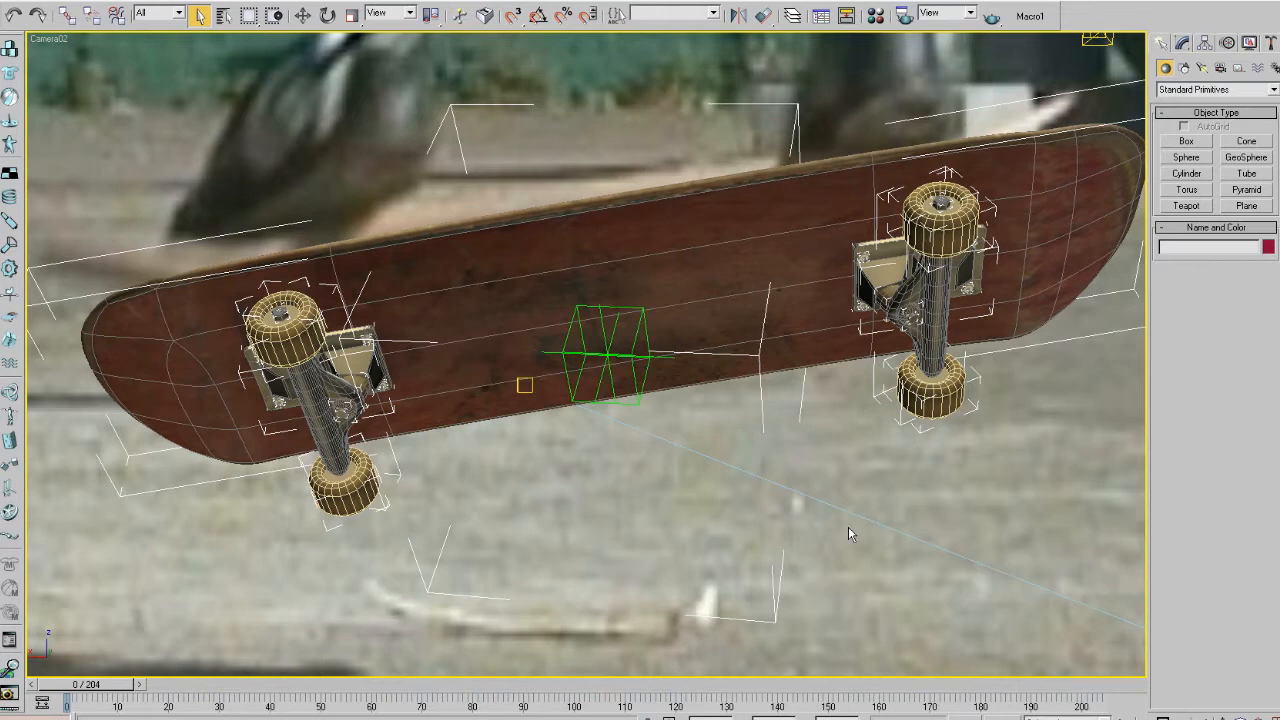
{"action": "mouse_move", "coordinate": [716, 588]}
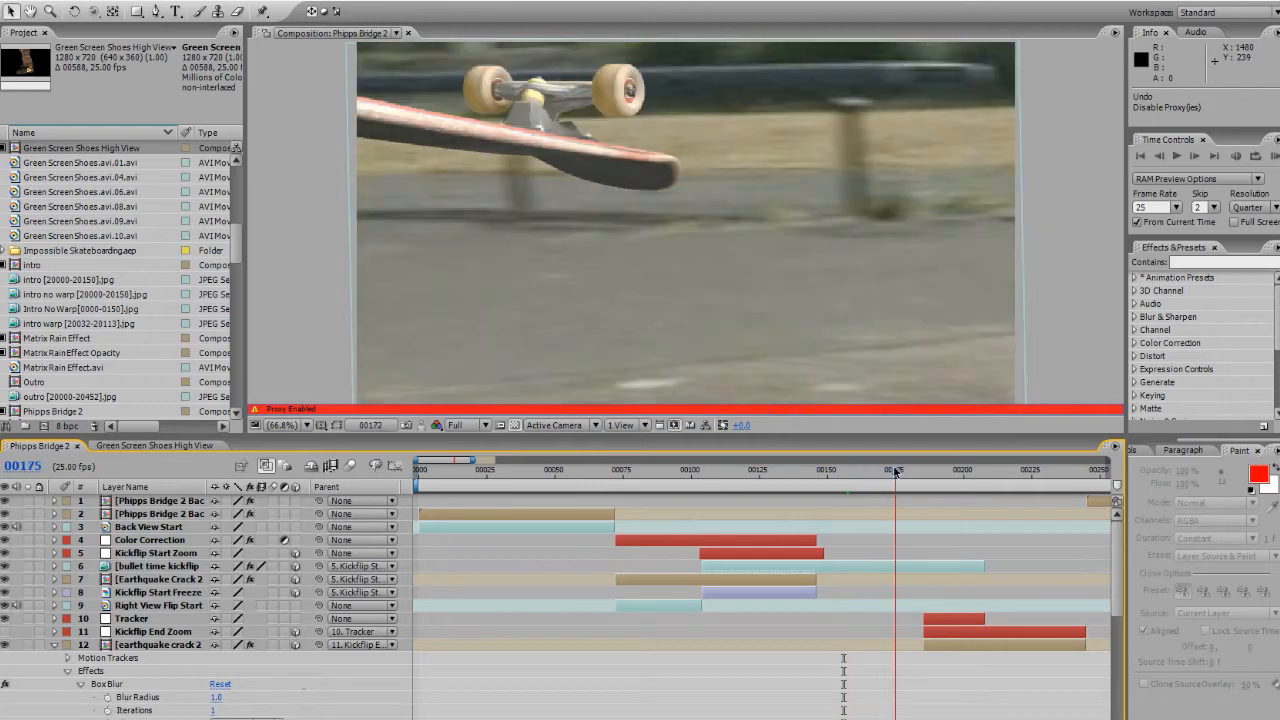
{"action": "left_click_drag", "start_coordinate": [892, 468], "coordinate": [958, 468]}
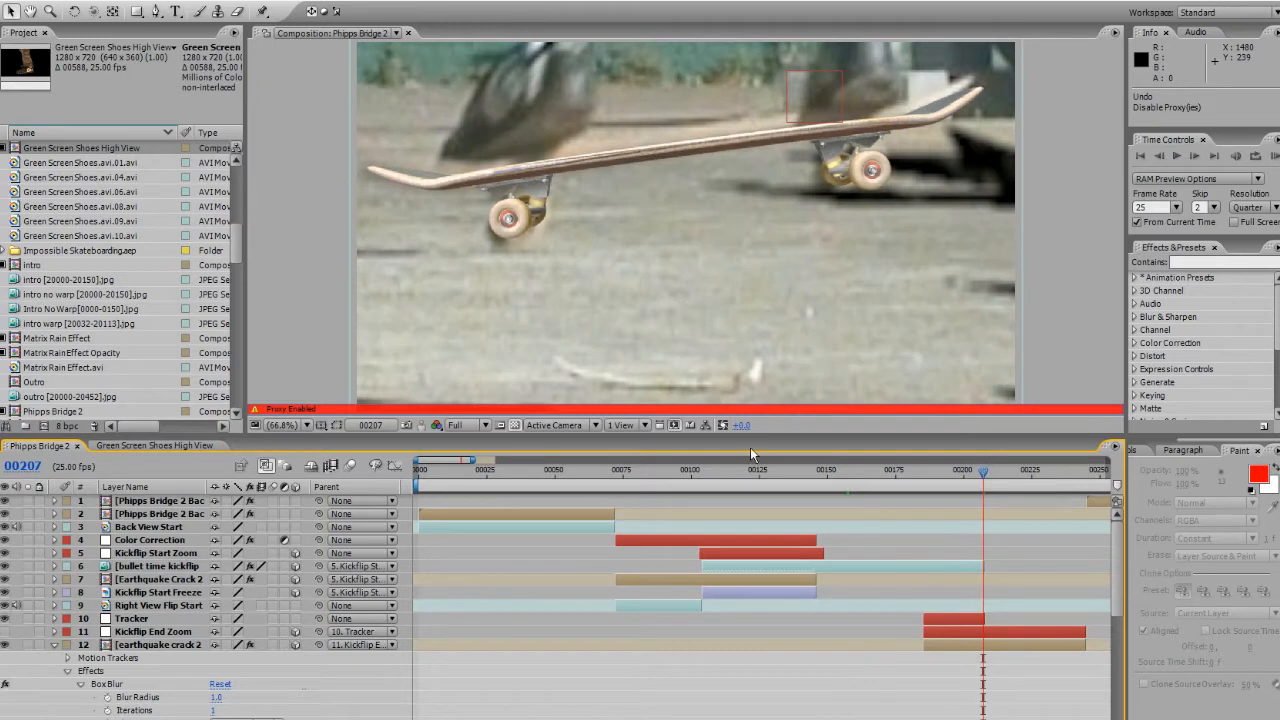
{"action": "mouse_move", "coordinate": [344, 712]}
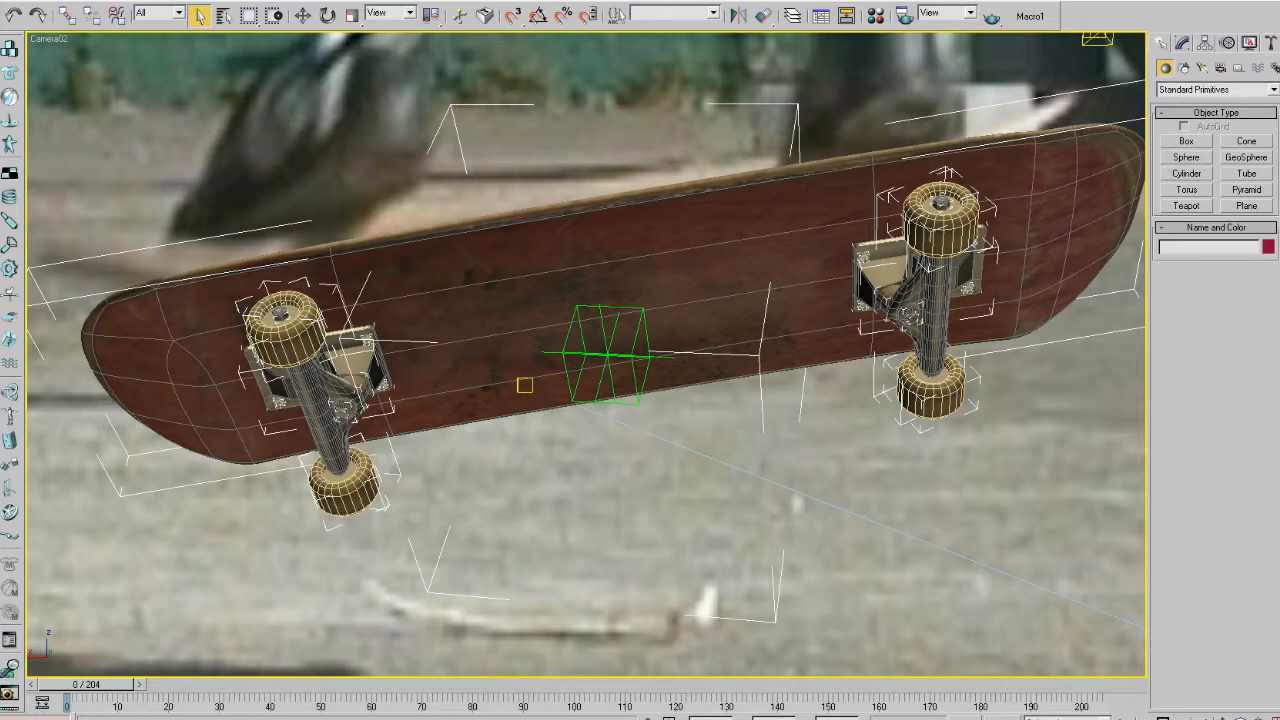
{"action": "mouse_move", "coordinate": [308, 576]}
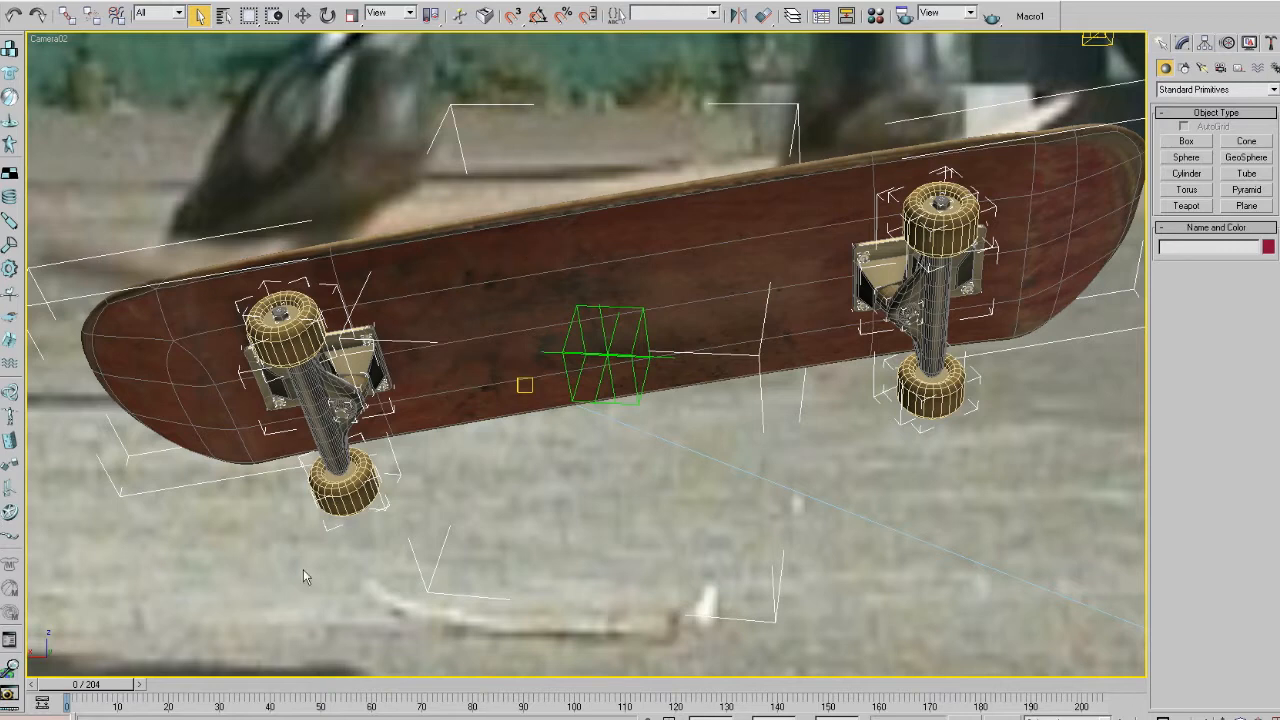
{"action": "mouse_move", "coordinate": [104, 688]}
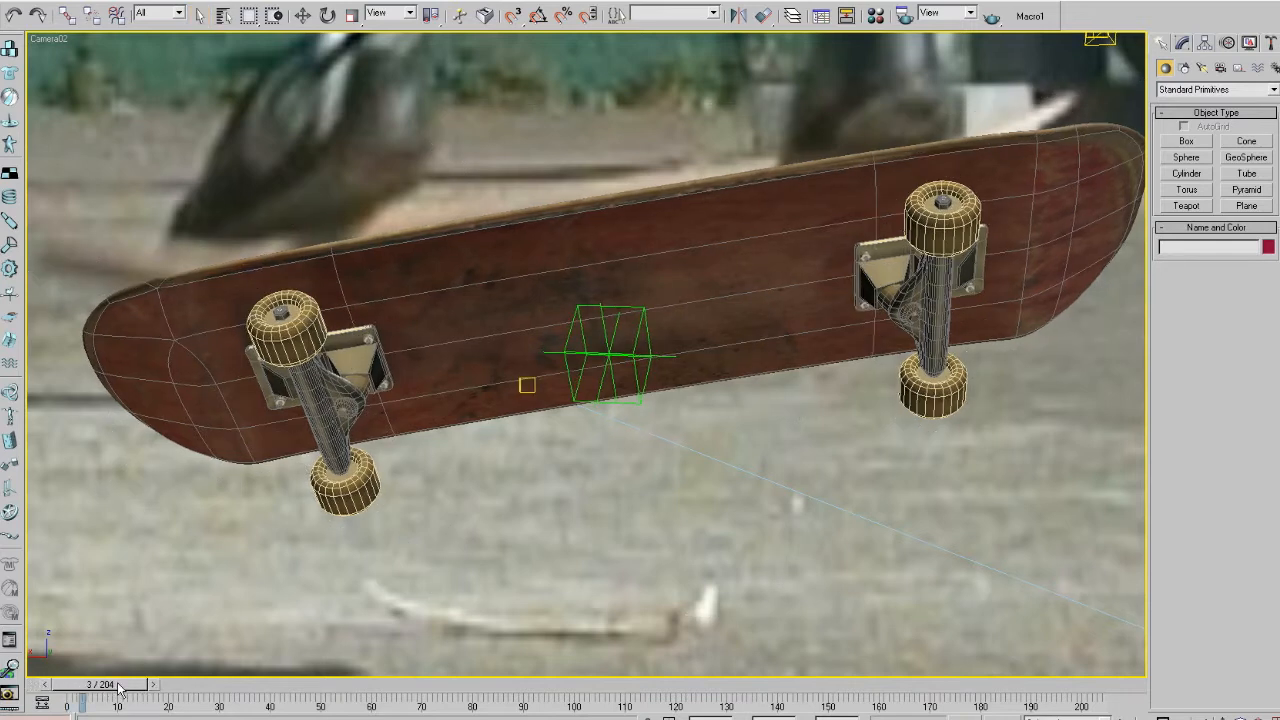
{"action": "left_click_drag", "start_coordinate": [112, 684], "coordinate": [344, 684]}
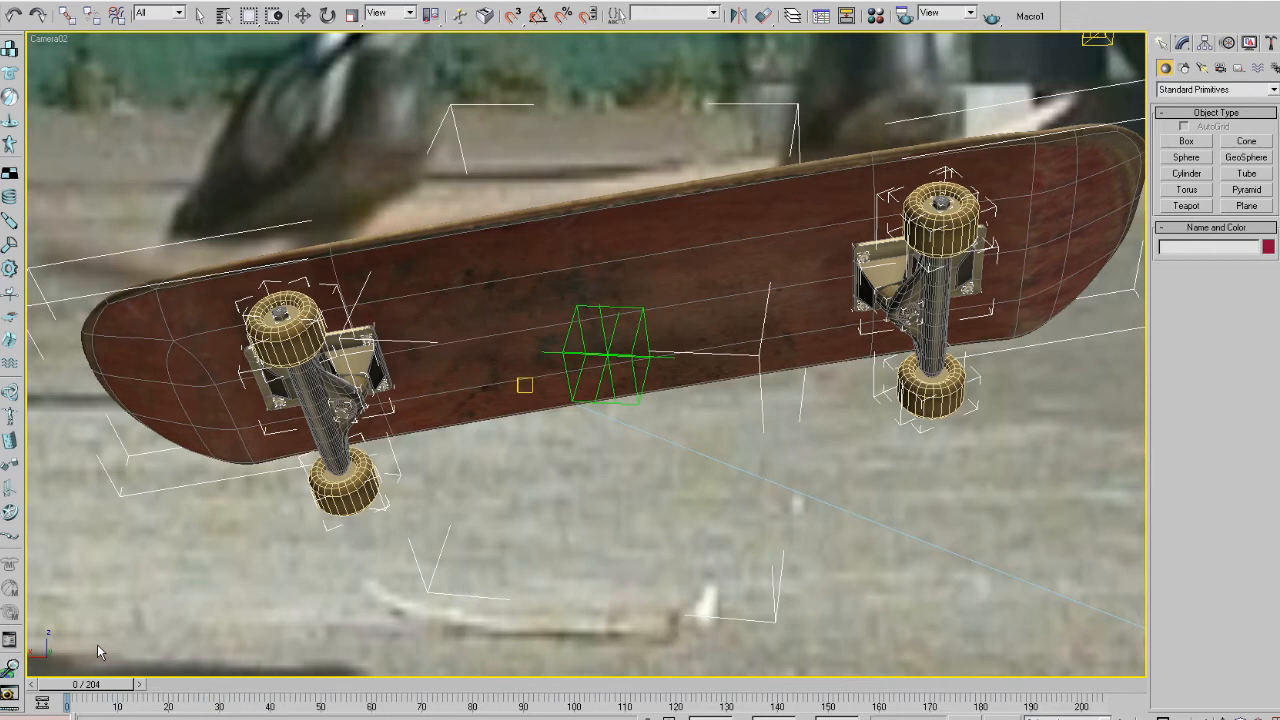
{"action": "left_click", "coordinate": [200, 14]}
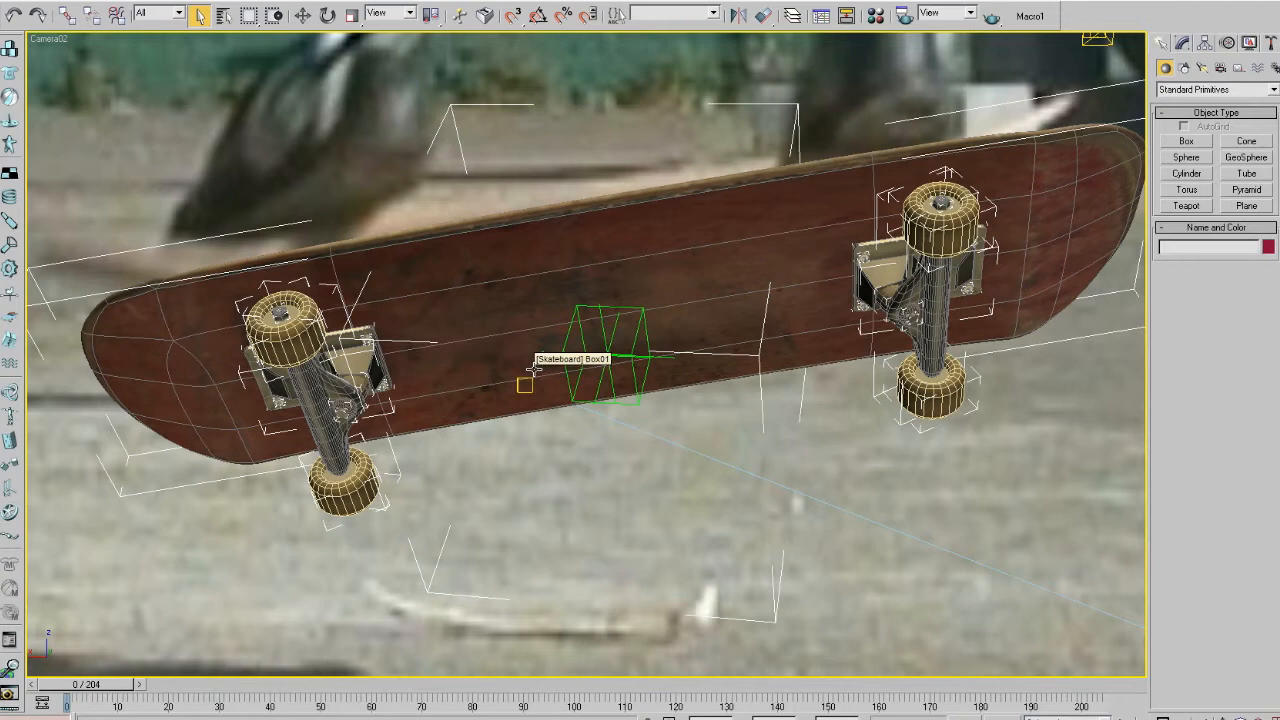
{"action": "mouse_move", "coordinate": [476, 414]}
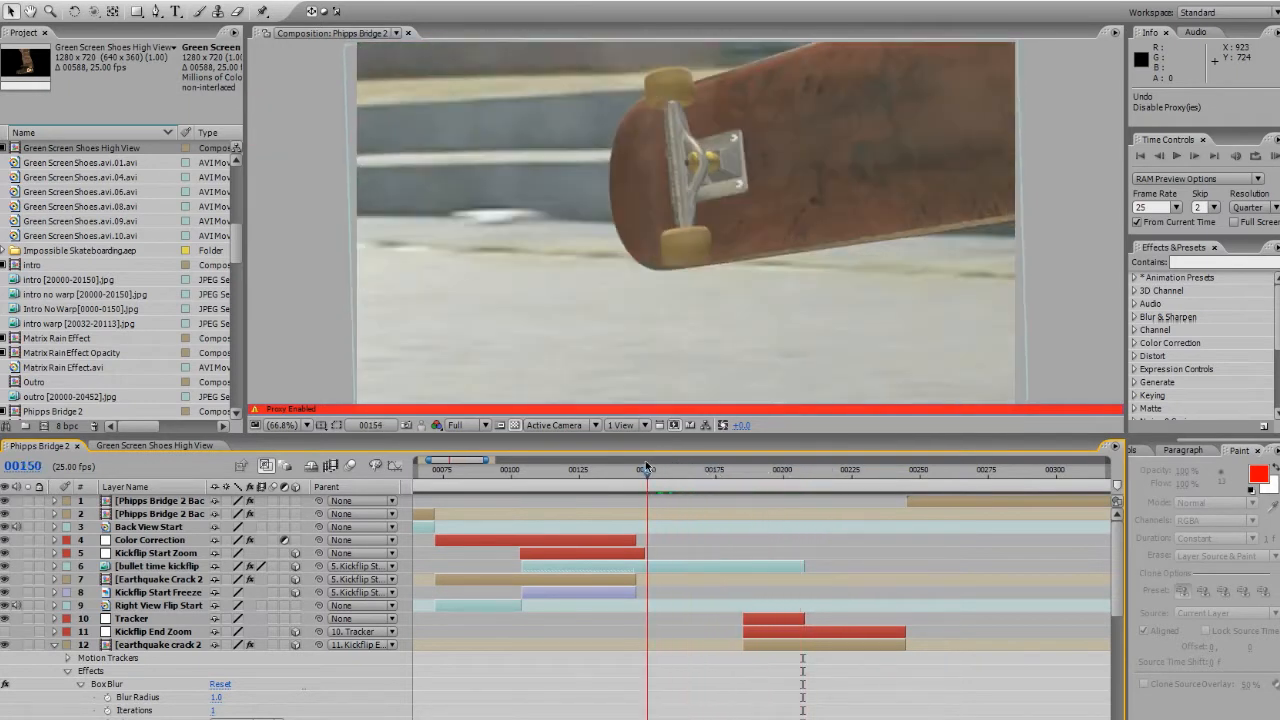
{"action": "left_click", "coordinate": [624, 470]}
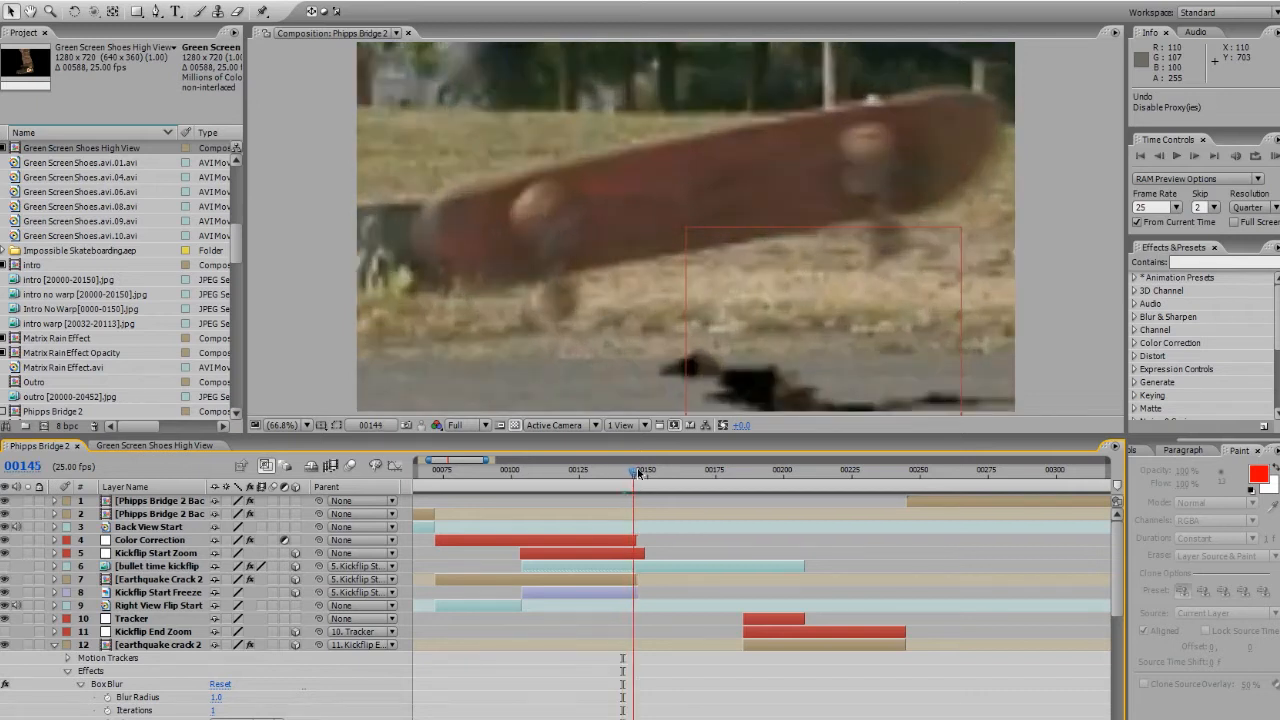
{"action": "left_click", "coordinate": [628, 474]}
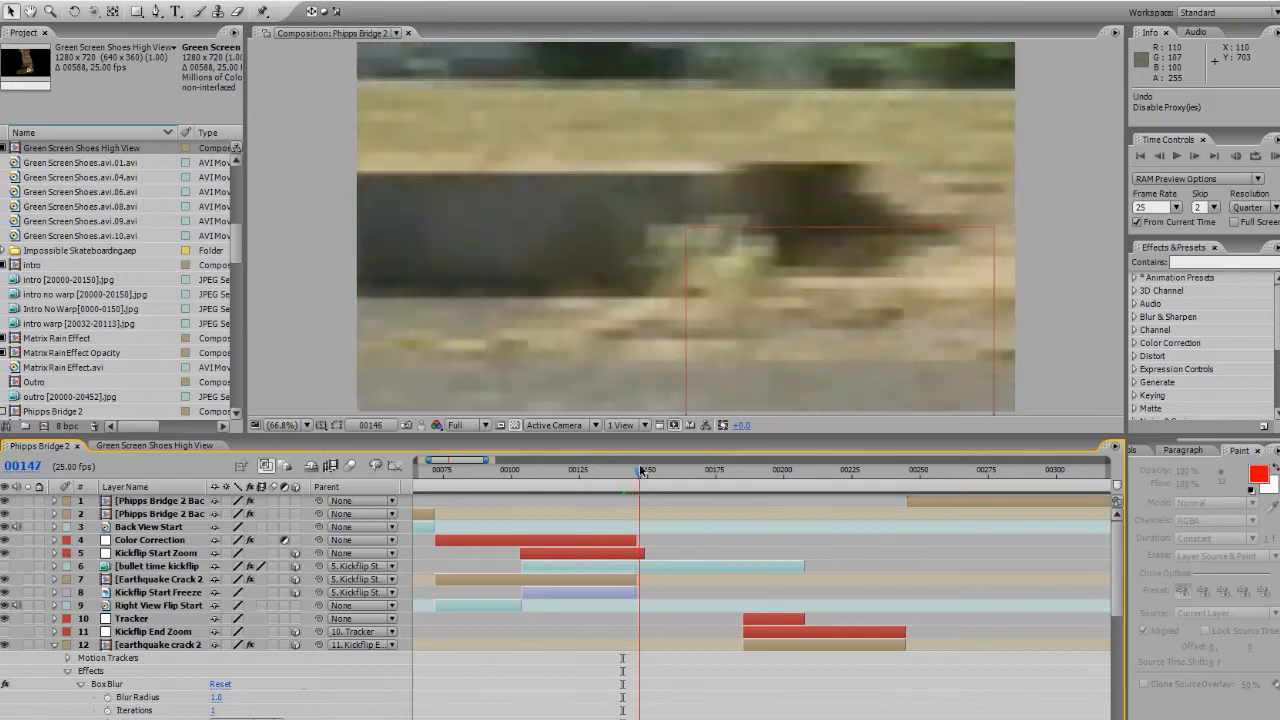
{"action": "left_click", "coordinate": [680, 468]}
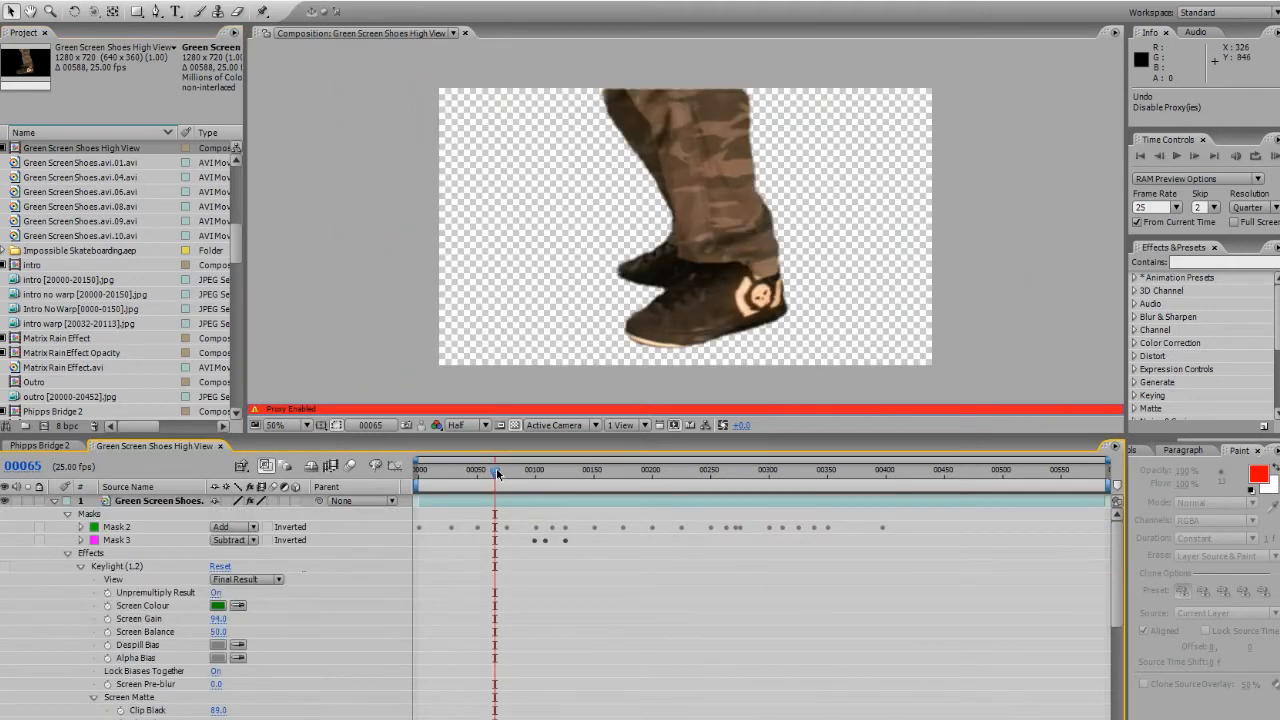
- Scrub the keyed feet shot forward and back near its start
{"action": "left_click_drag", "start_coordinate": [496, 468], "coordinate": [570, 468]}
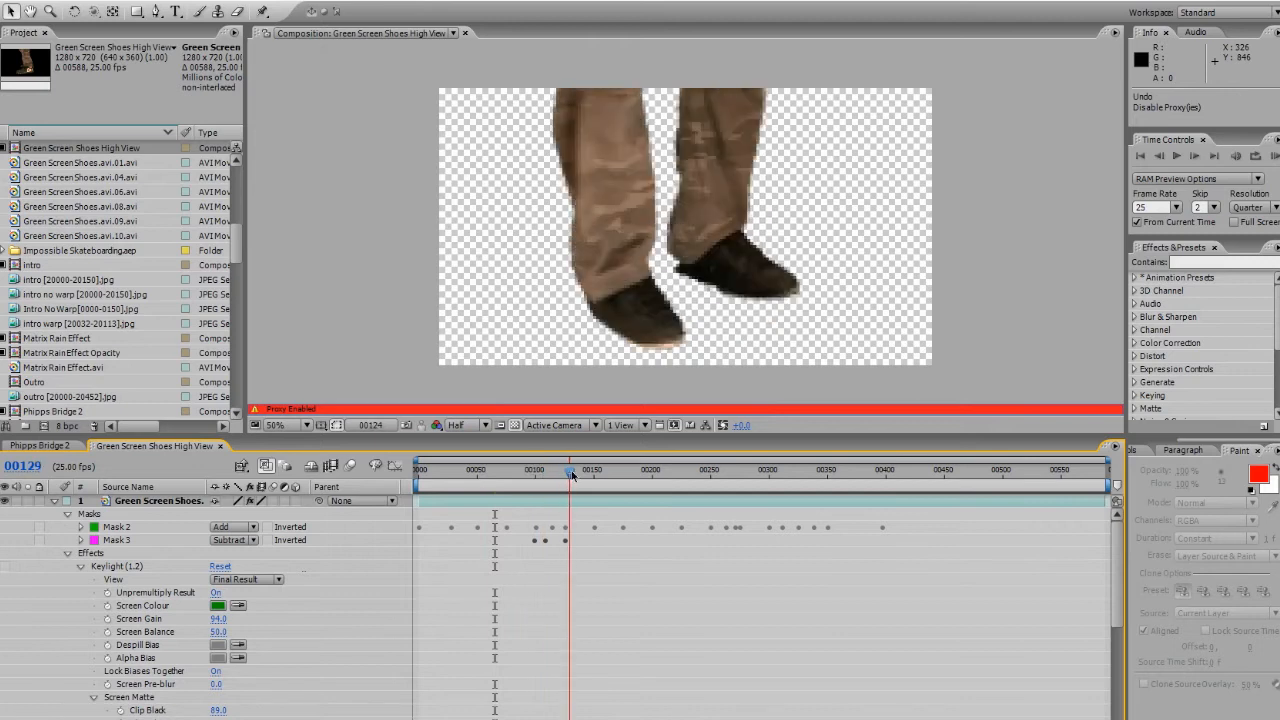
{"action": "left_click_drag", "start_coordinate": [570, 468], "coordinate": [584, 468]}
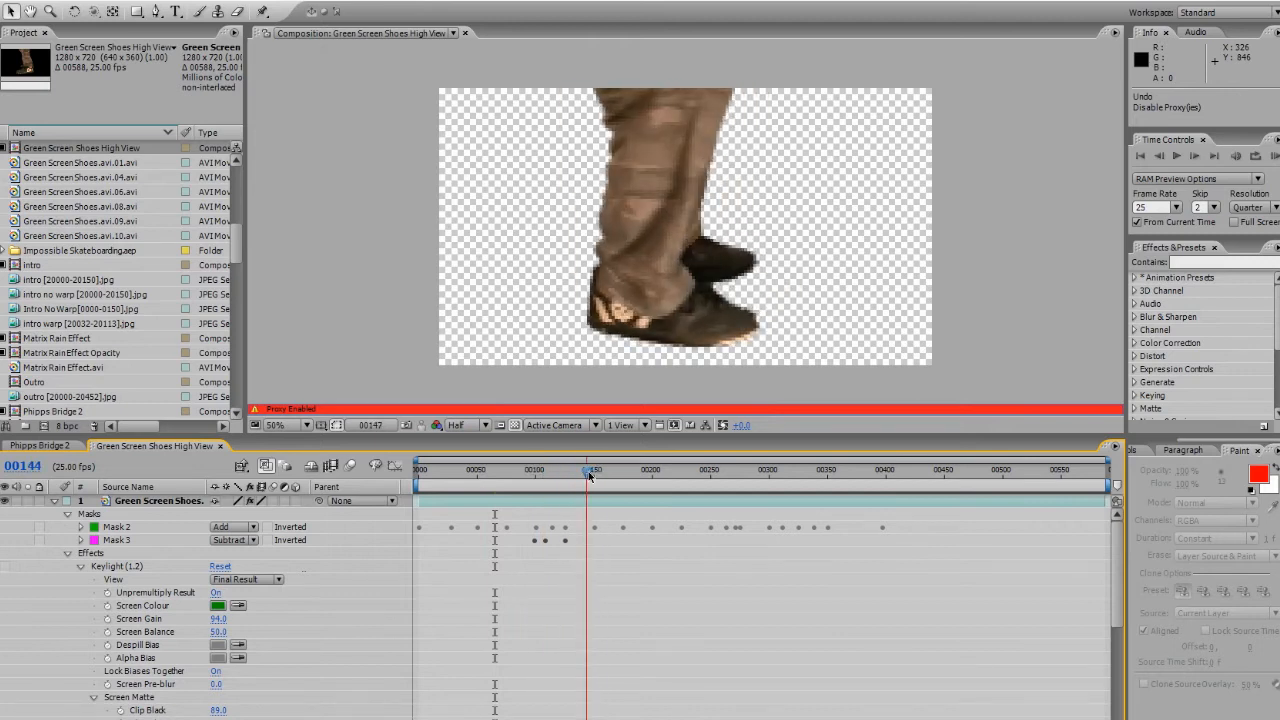
{"action": "left_click", "coordinate": [470, 468]}
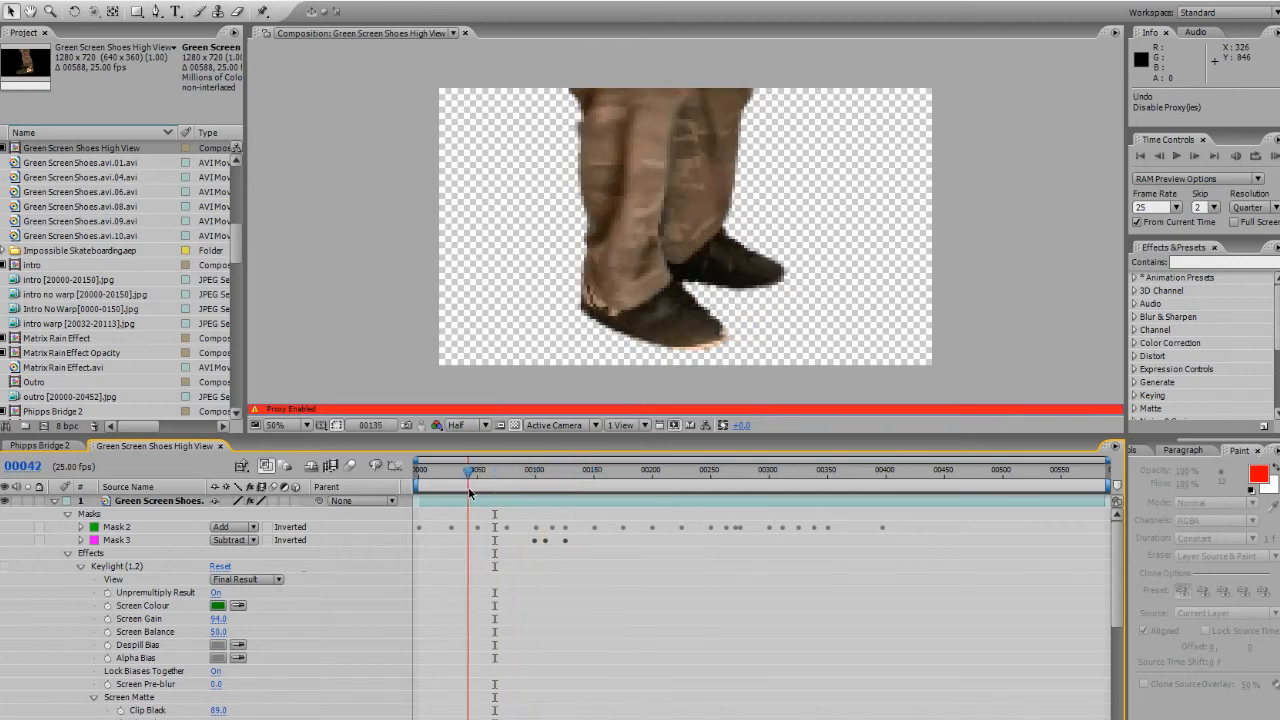
{"action": "left_click_drag", "start_coordinate": [470, 468], "coordinate": [452, 468]}
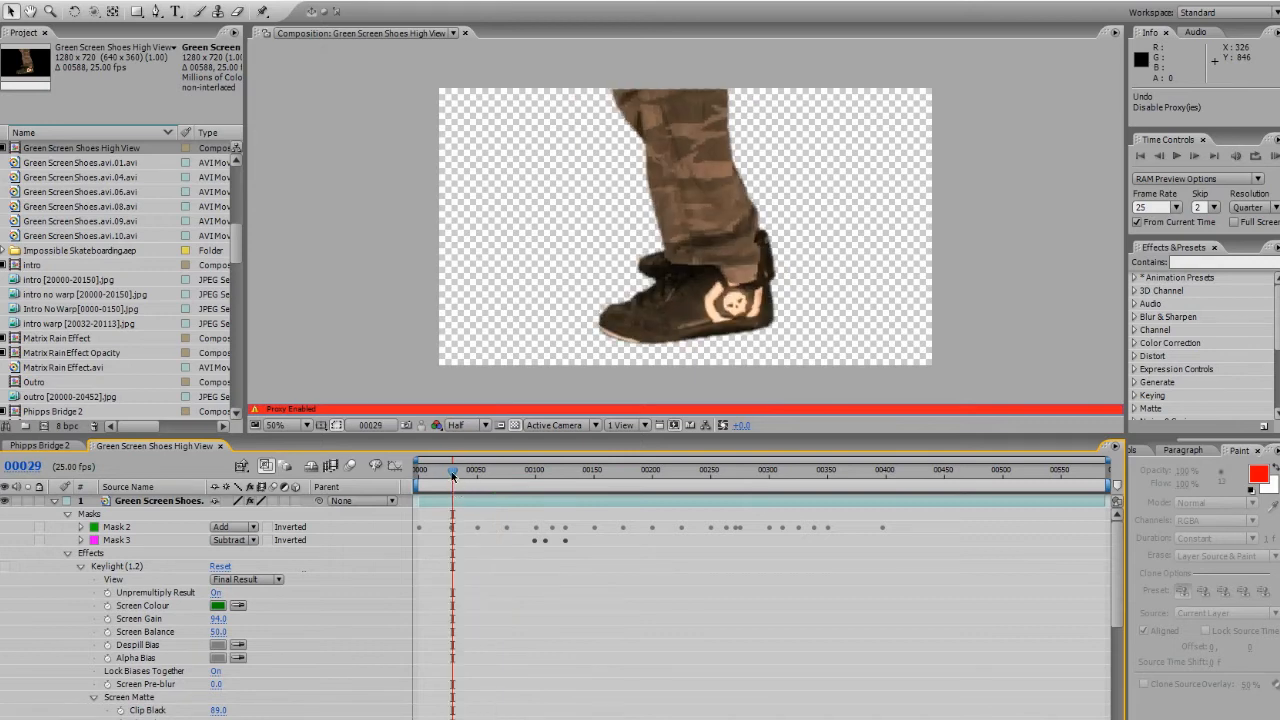
{"action": "left_click_drag", "start_coordinate": [452, 468], "coordinate": [572, 468]}
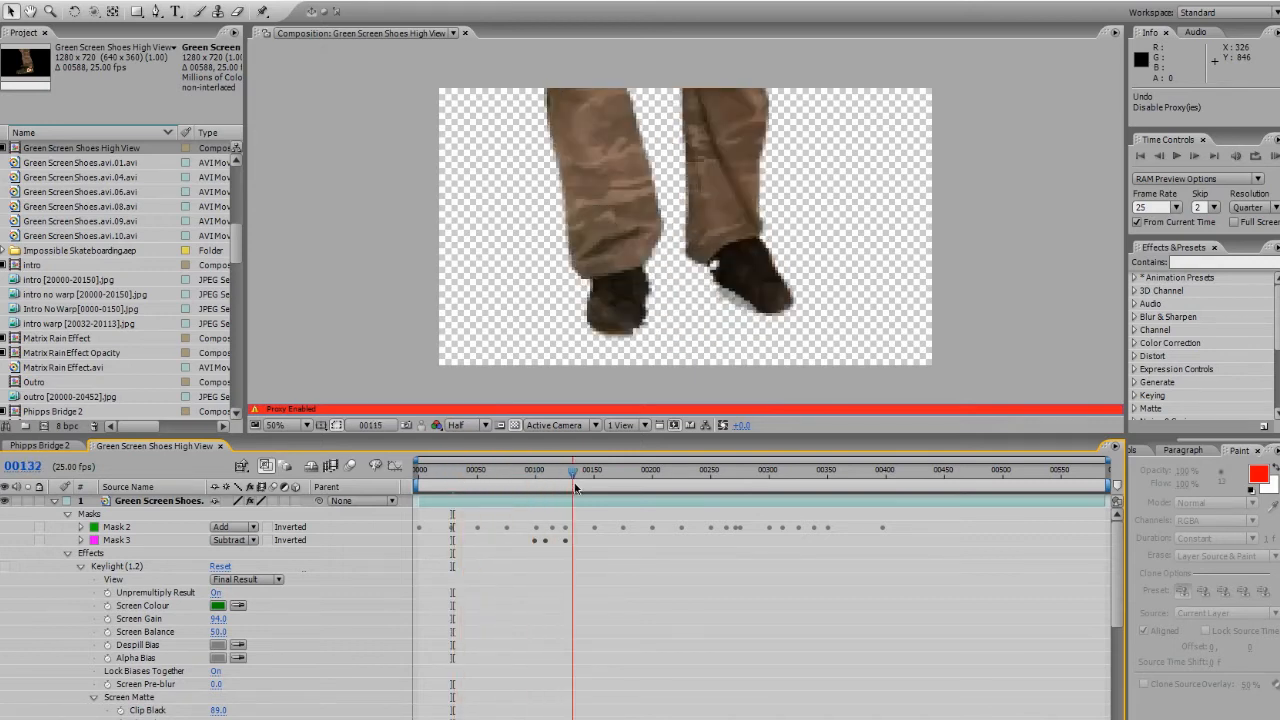
- Preview the middle of the keyed feet shot and collapse the layer's mask entries
{"action": "left_click_drag", "start_coordinate": [572, 468], "coordinate": [602, 468]}
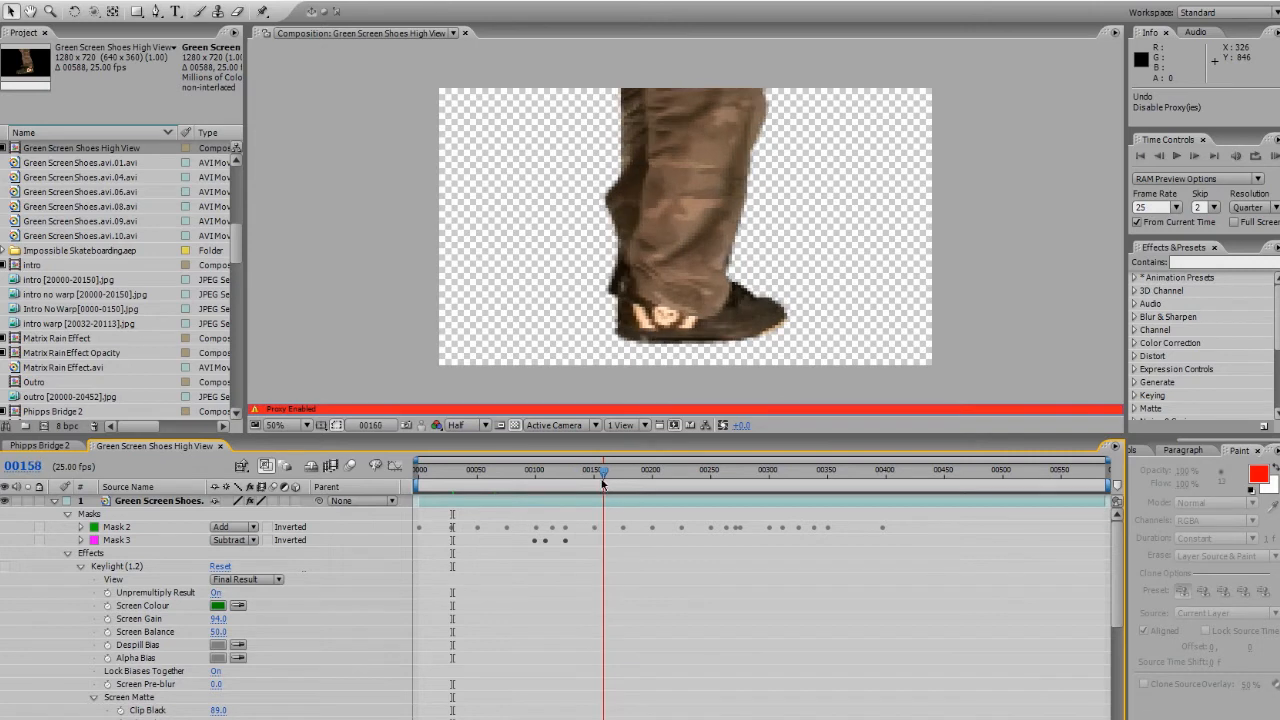
{"action": "left_click_drag", "start_coordinate": [602, 482], "coordinate": [496, 482]}
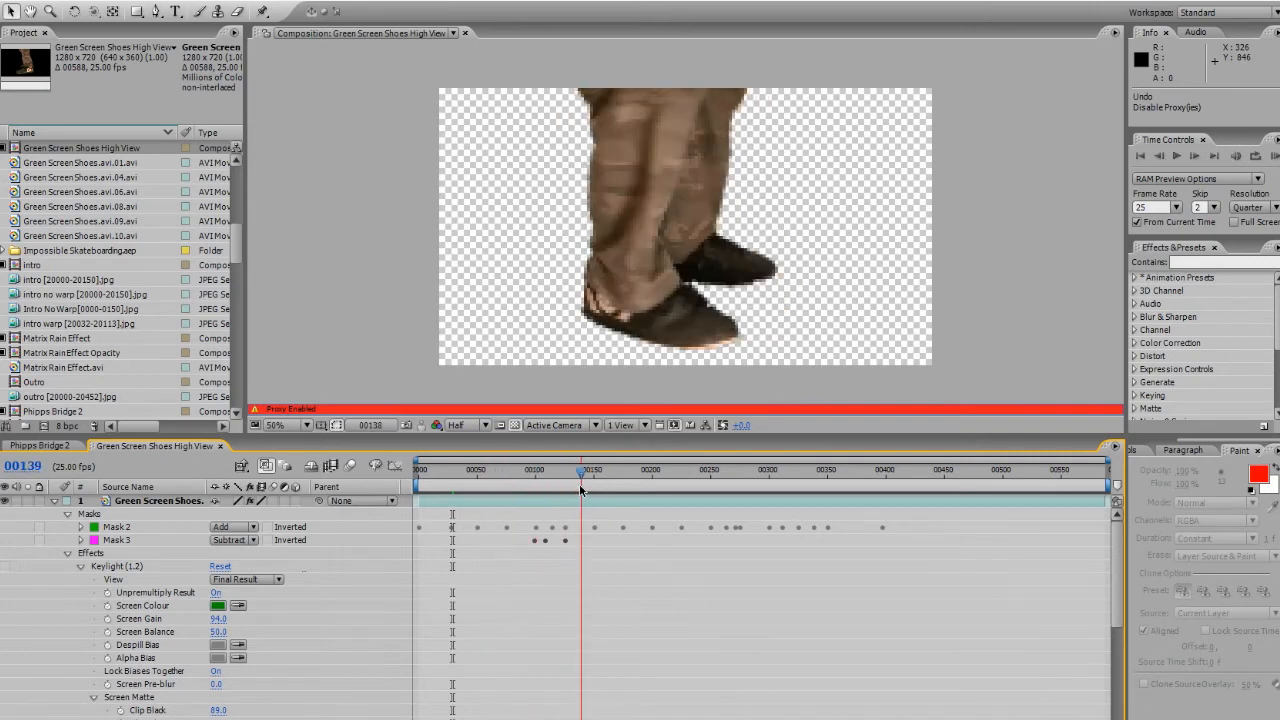
{"action": "left_click_drag", "start_coordinate": [580, 468], "coordinate": [536, 468]}
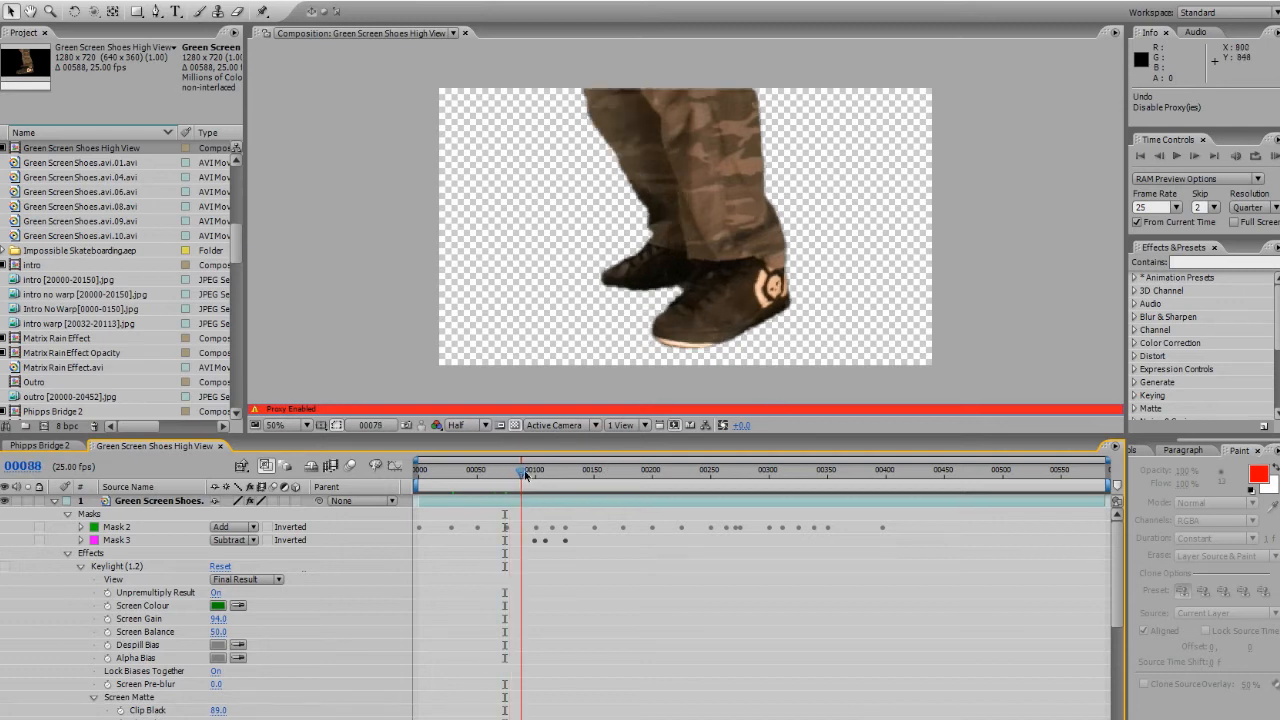
{"action": "left_click_drag", "start_coordinate": [520, 468], "coordinate": [572, 468]}
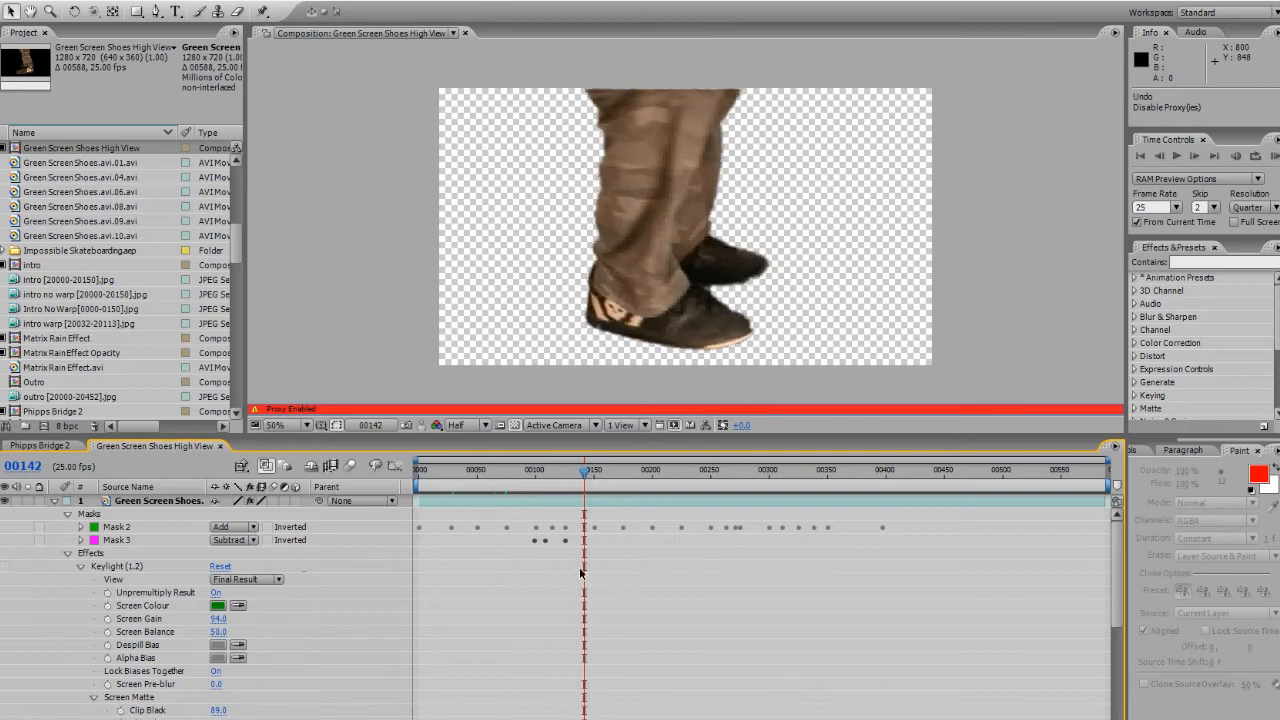
{"action": "mouse_move", "coordinate": [512, 608]}
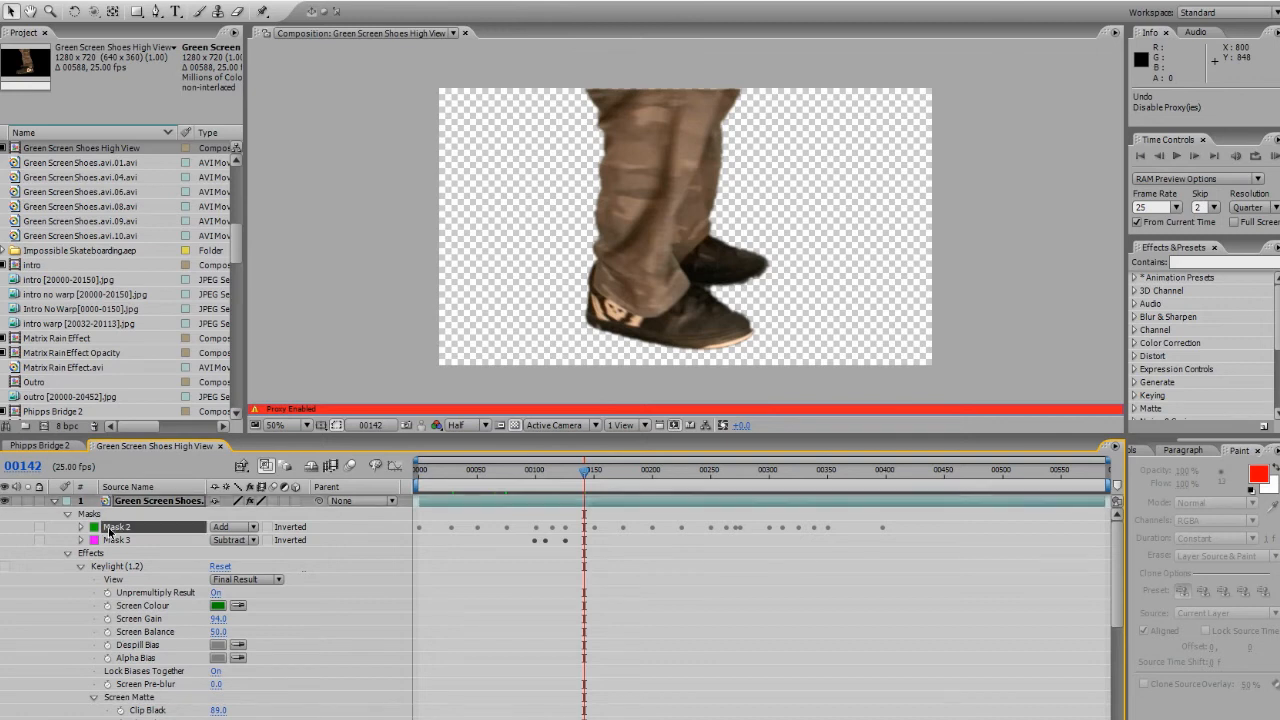
{"action": "left_click", "coordinate": [116, 528]}
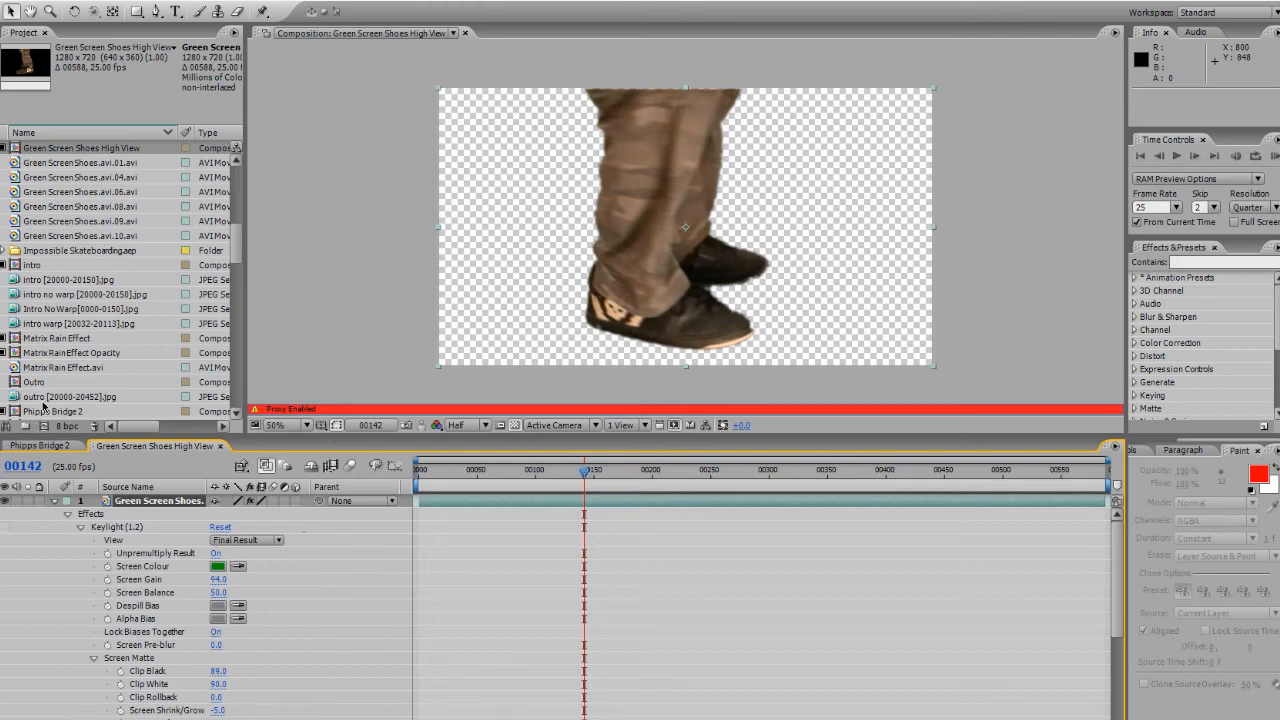
{"action": "mouse_move", "coordinate": [4, 530]}
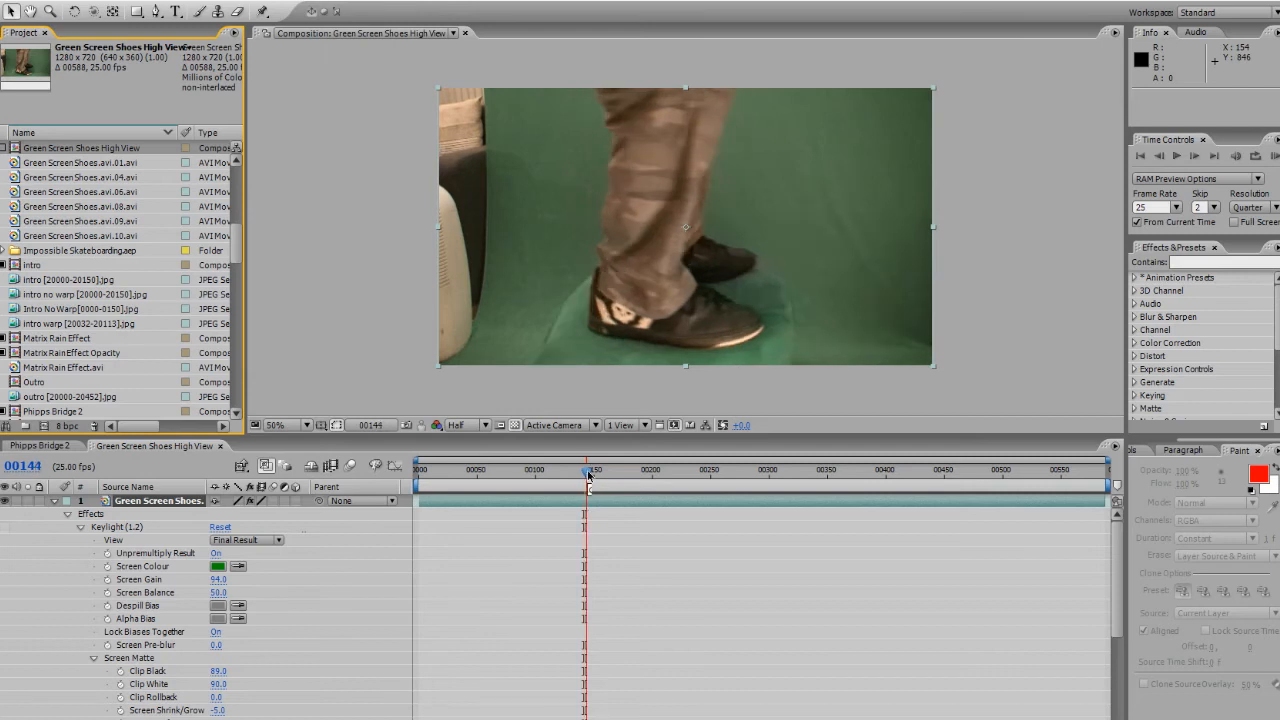
- Scrub the raw green-screen feet footage back toward the start of the shot
{"action": "left_click_drag", "start_coordinate": [588, 470], "coordinate": [584, 470]}
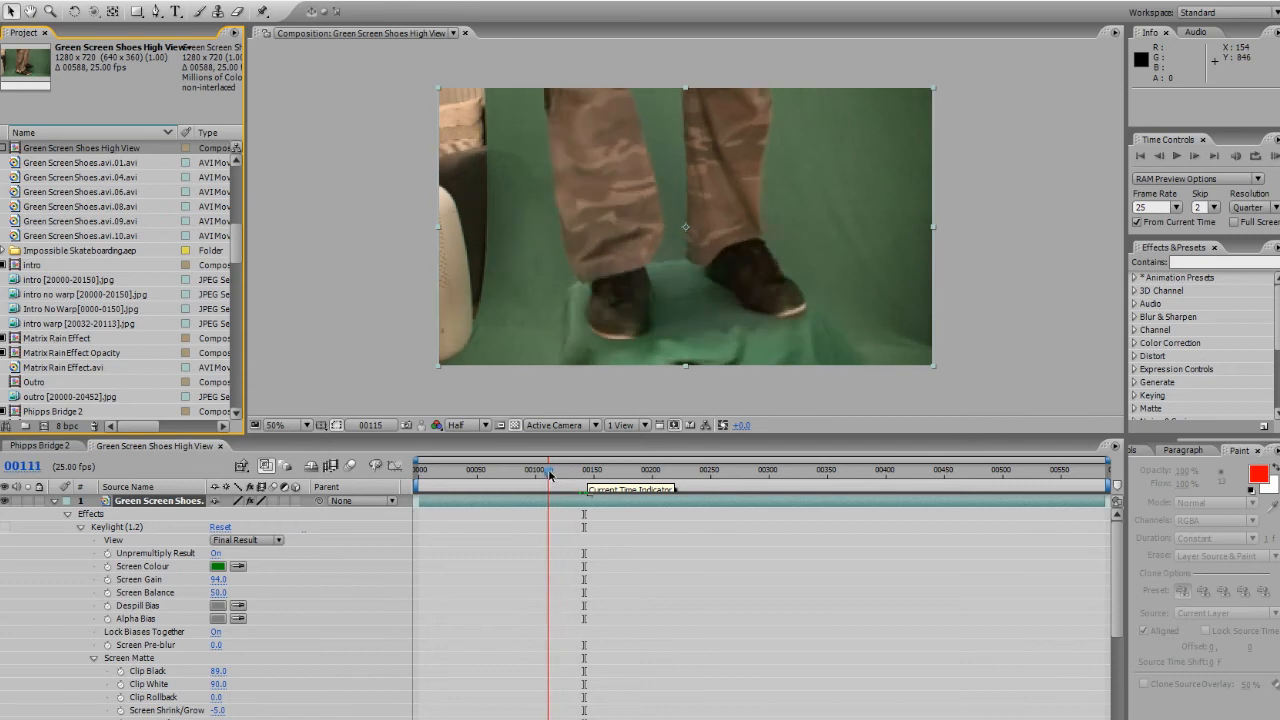
{"action": "left_click_drag", "start_coordinate": [548, 468], "coordinate": [538, 468]}
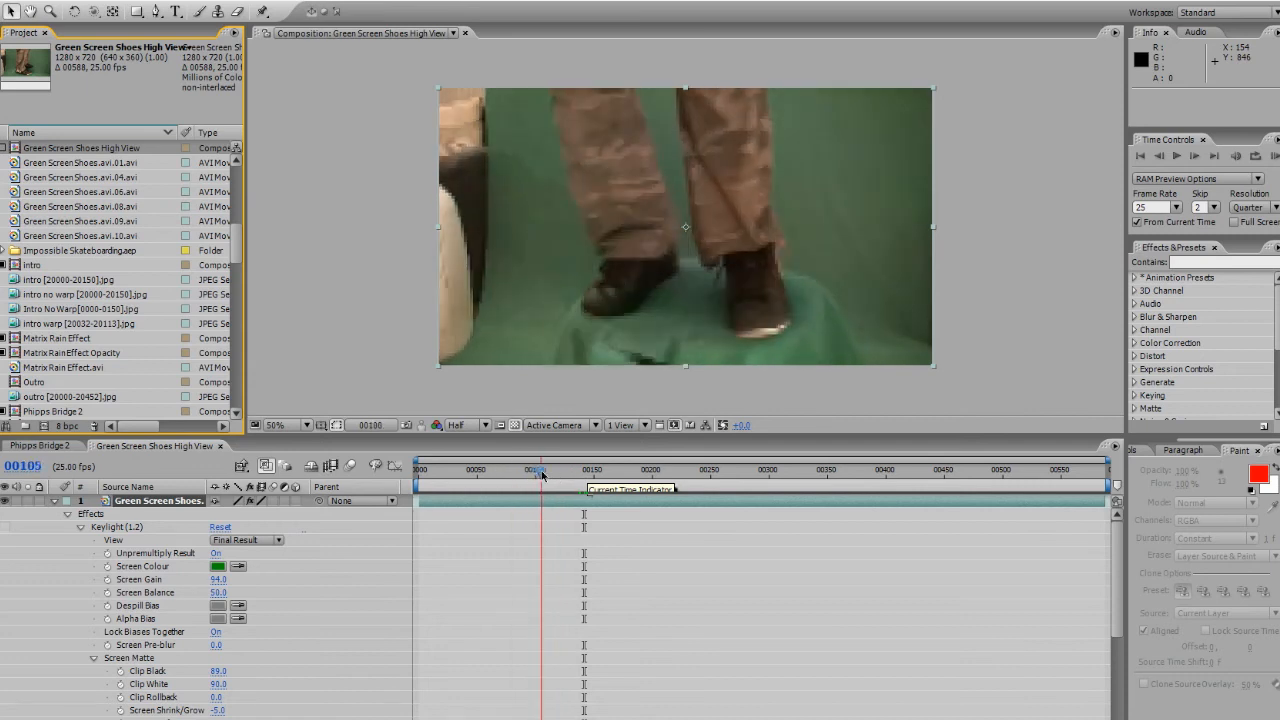
{"action": "left_click_drag", "start_coordinate": [538, 468], "coordinate": [584, 468]}
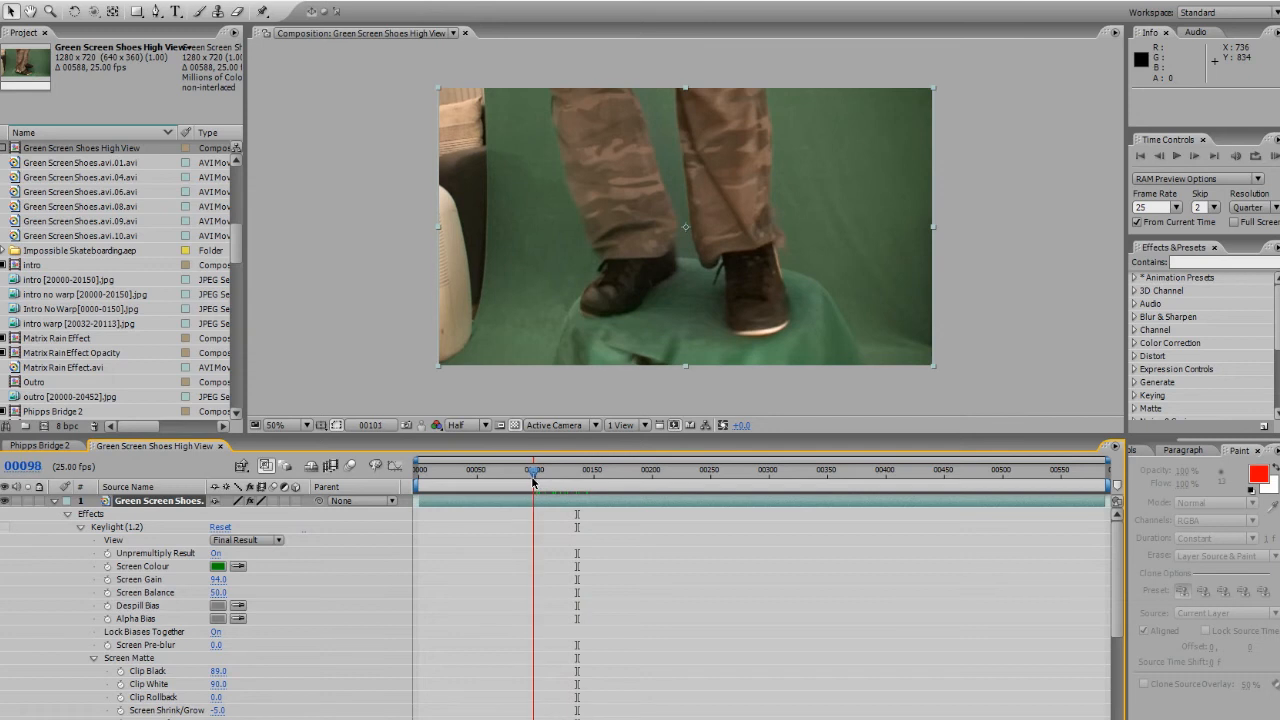
{"action": "left_click_drag", "start_coordinate": [532, 468], "coordinate": [584, 468]}
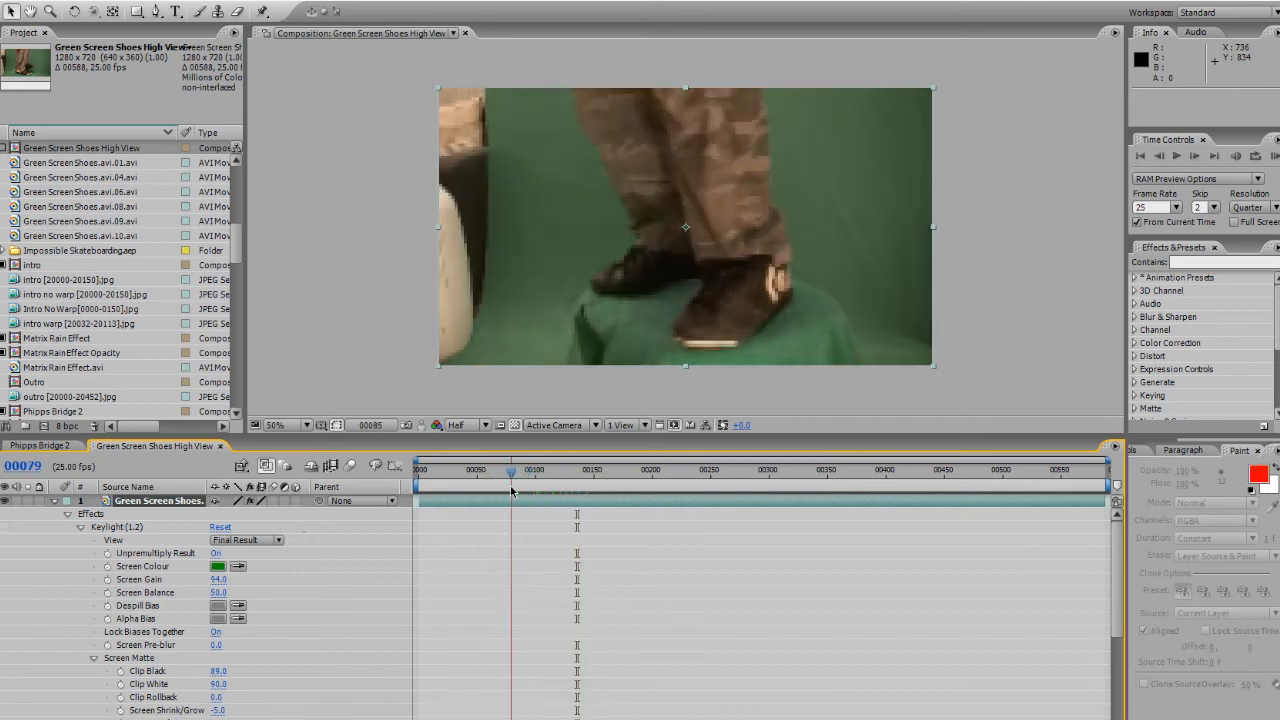
{"action": "left_click_drag", "start_coordinate": [510, 468], "coordinate": [504, 468]}
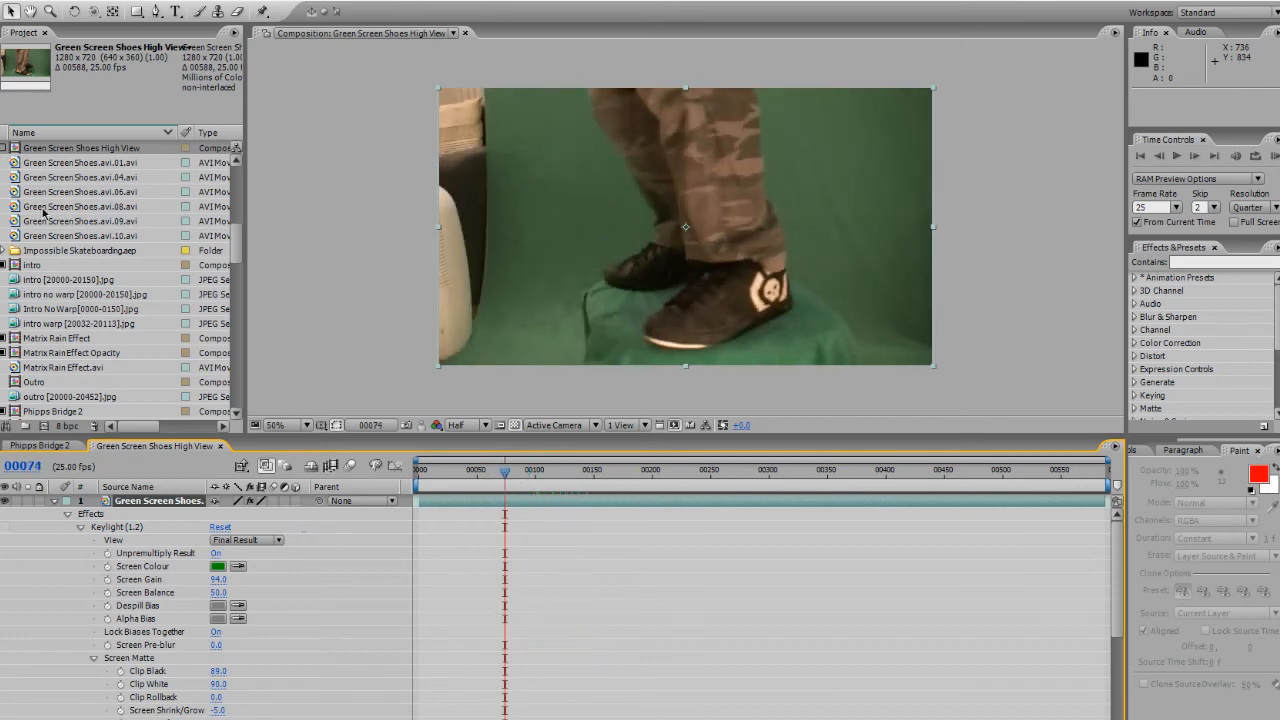